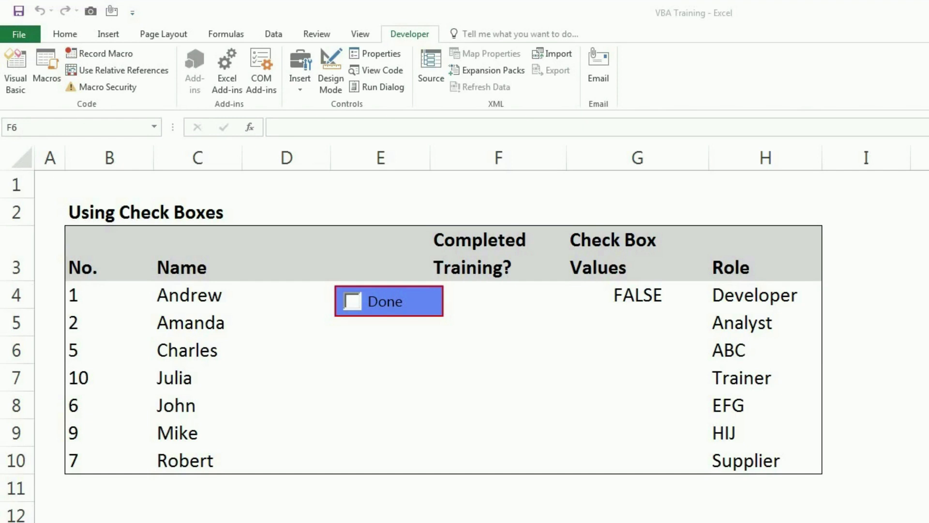
{"action": "mouse_move", "coordinate": [7, 250]}
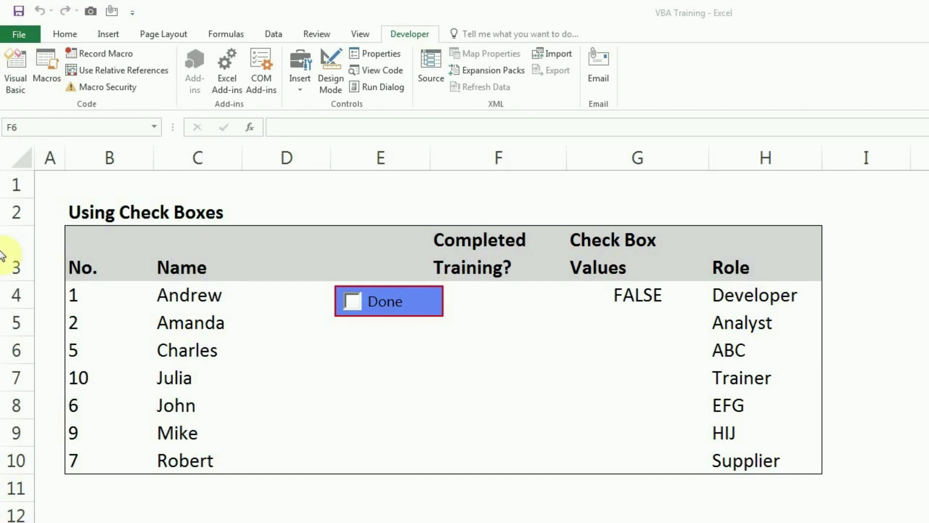
Deselect via the 'Using Check Boxes' title cell, then tick Andrew's Done check box to show TRUE
{"action": "left_click", "coordinate": [100, 205]}
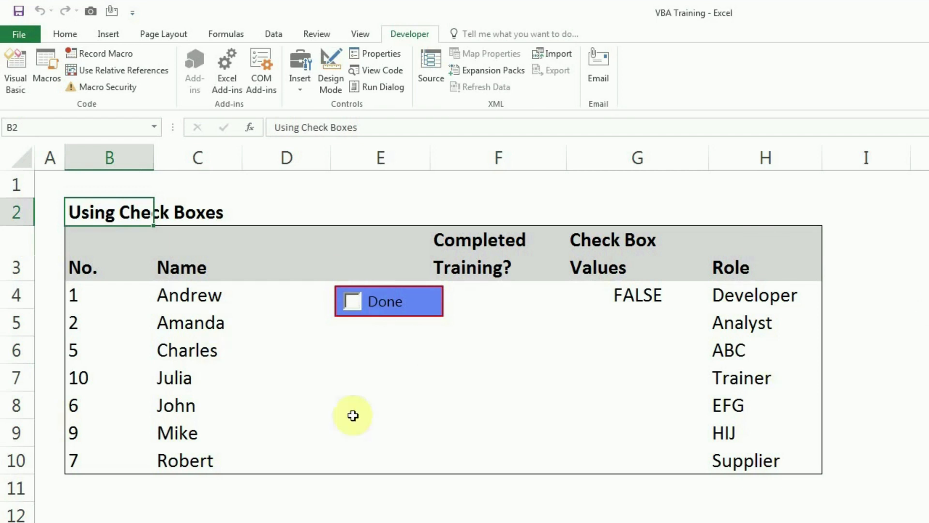
{"action": "mouse_move", "coordinate": [353, 304]}
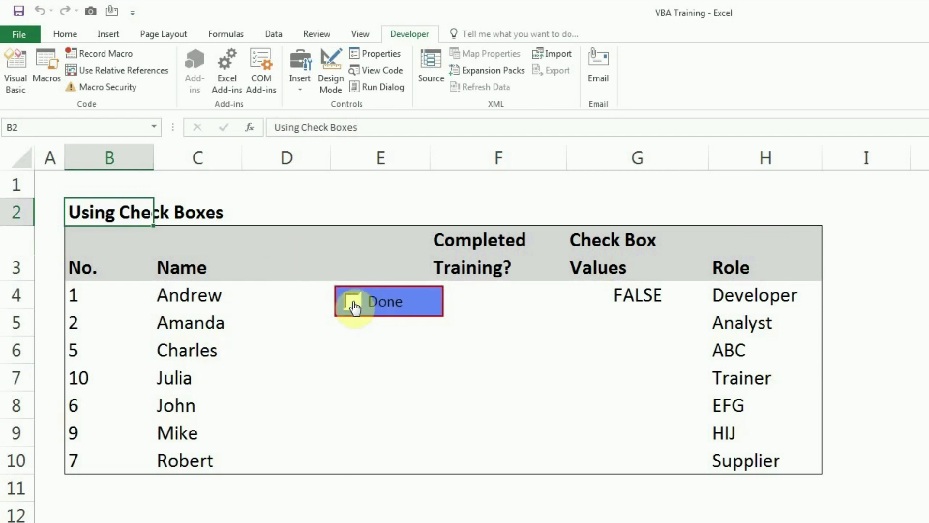
{"action": "left_click", "coordinate": [353, 302]}
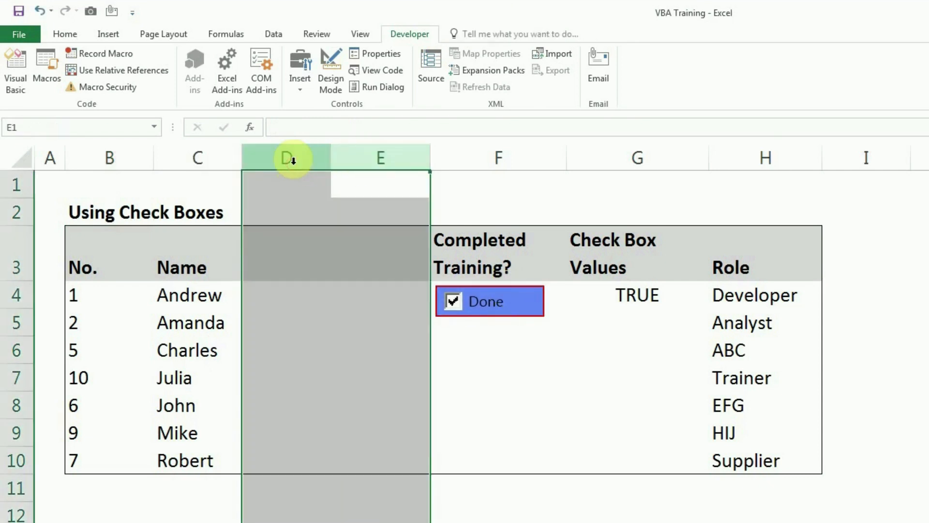
Delete the empty columns D:E, then toggle Andrew's check box and select linked cell E4
{"action": "right_click", "coordinate": [485, 301]}
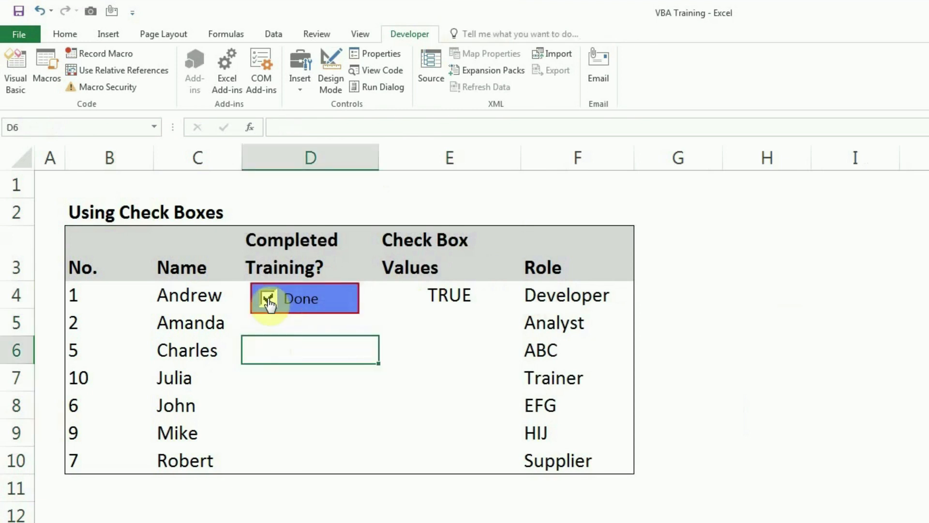
{"action": "left_click", "coordinate": [267, 298]}
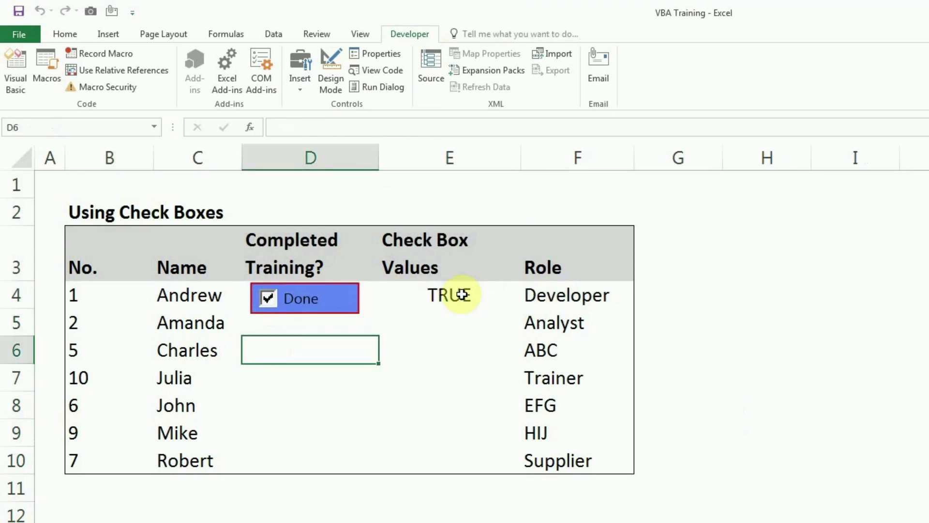
{"action": "left_click", "coordinate": [449, 294]}
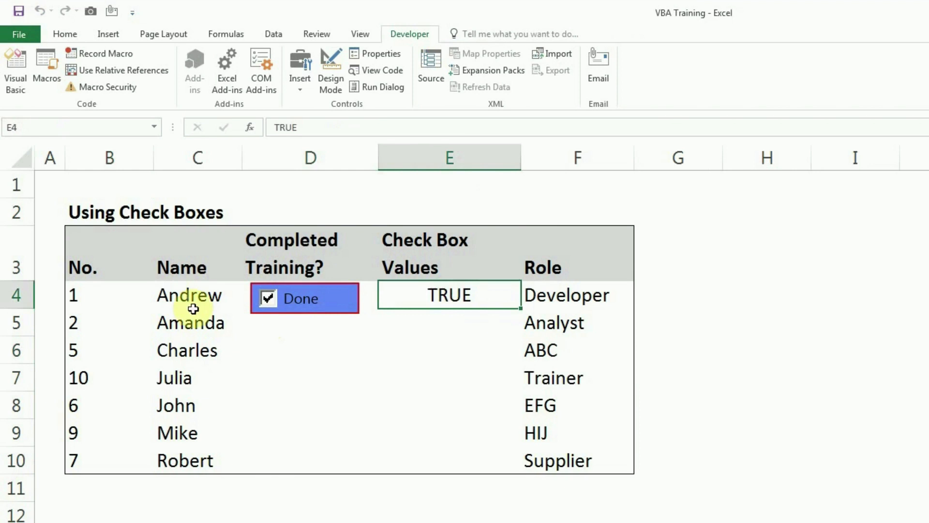
{"action": "left_click", "coordinate": [290, 252]}
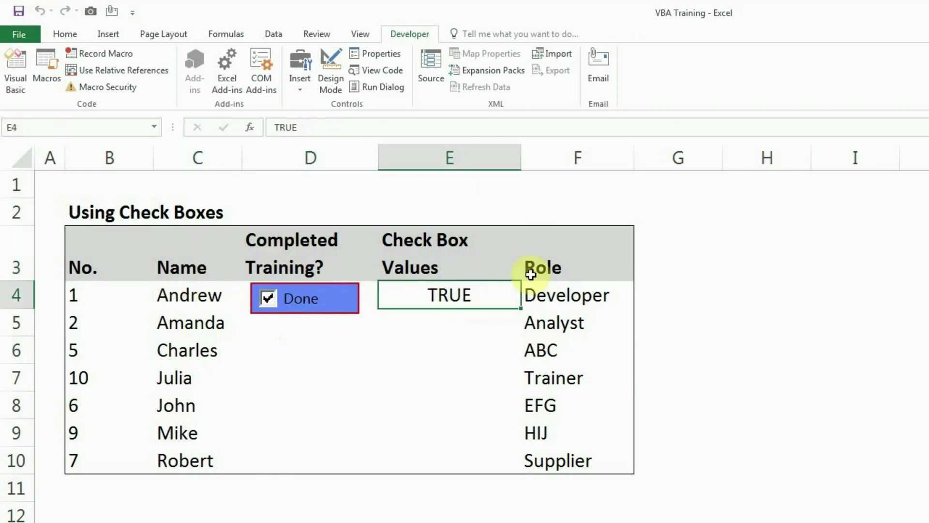
{"action": "mouse_move", "coordinate": [283, 256]}
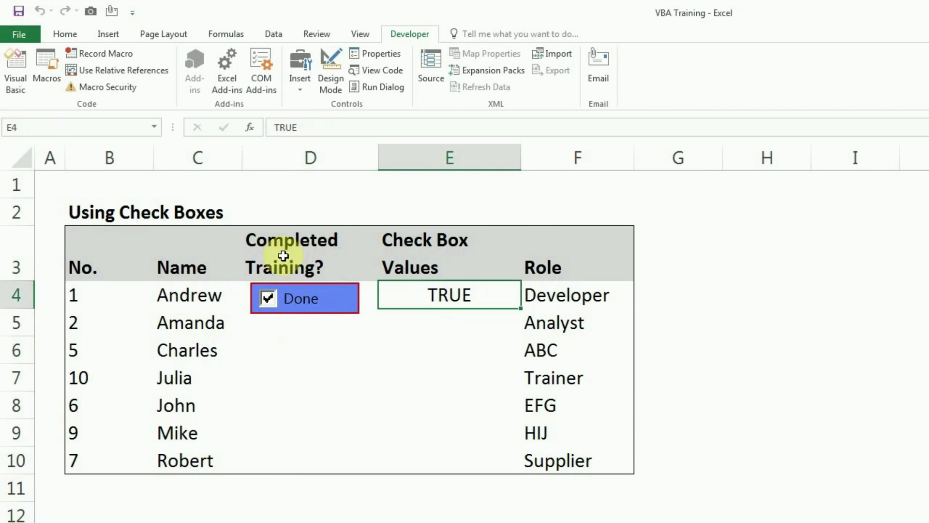
{"action": "mouse_move", "coordinate": [430, 292]}
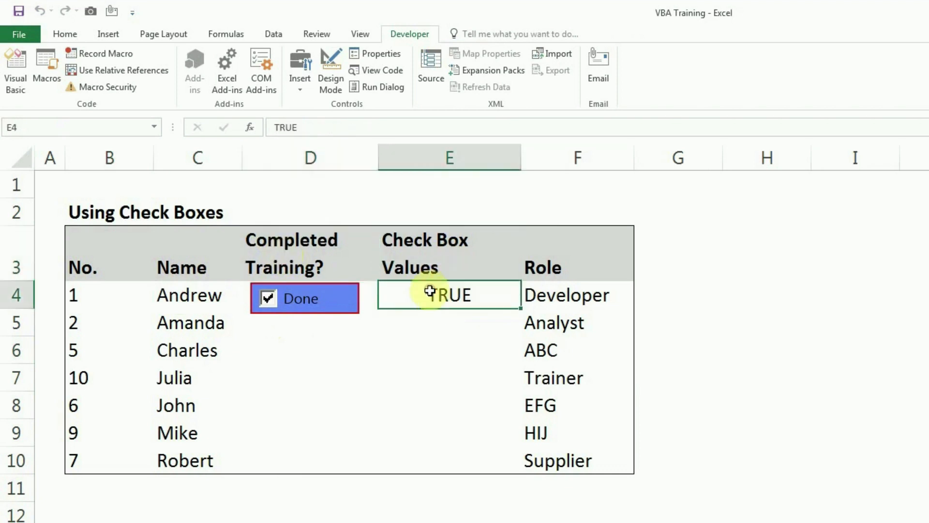
Test Andrew's Done check box by toggling it between nearby cell clicks, leaving E4 TRUE
{"action": "left_click", "coordinate": [448, 252]}
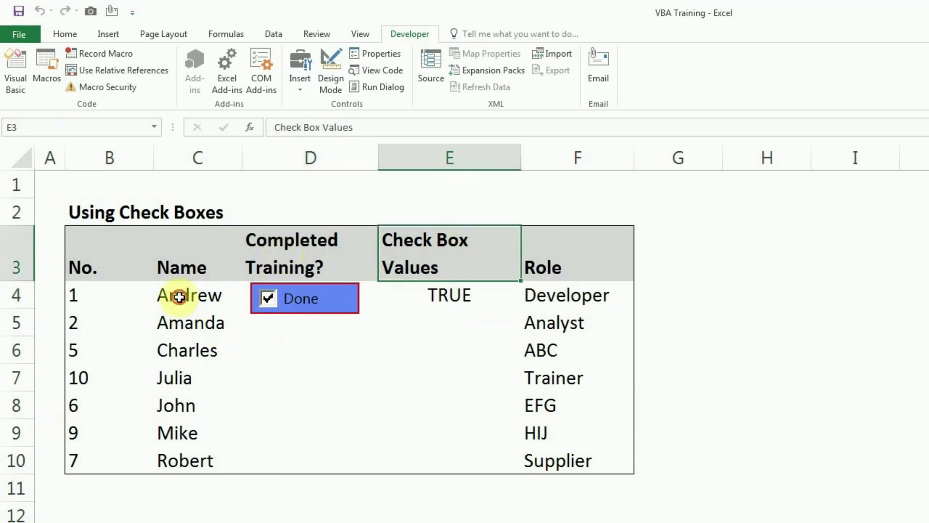
{"action": "left_click", "coordinate": [187, 295]}
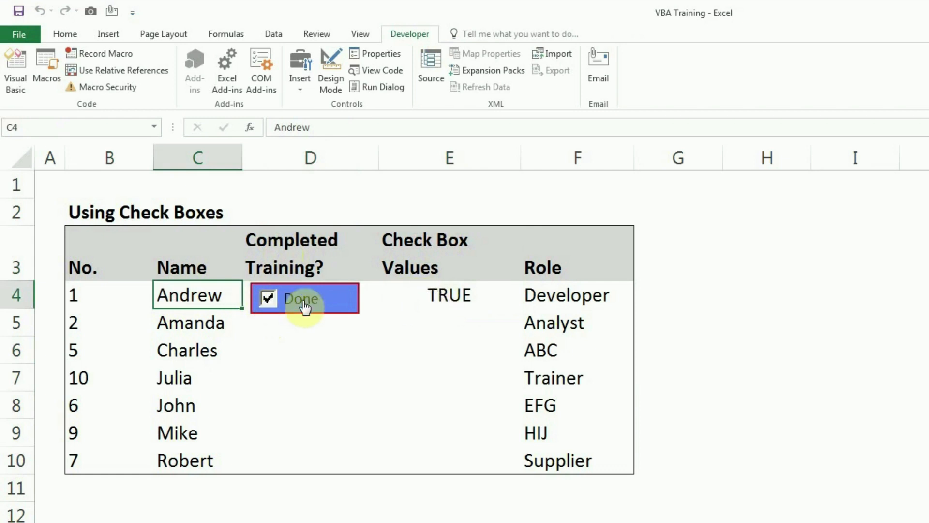
{"action": "left_click", "coordinate": [449, 294]}
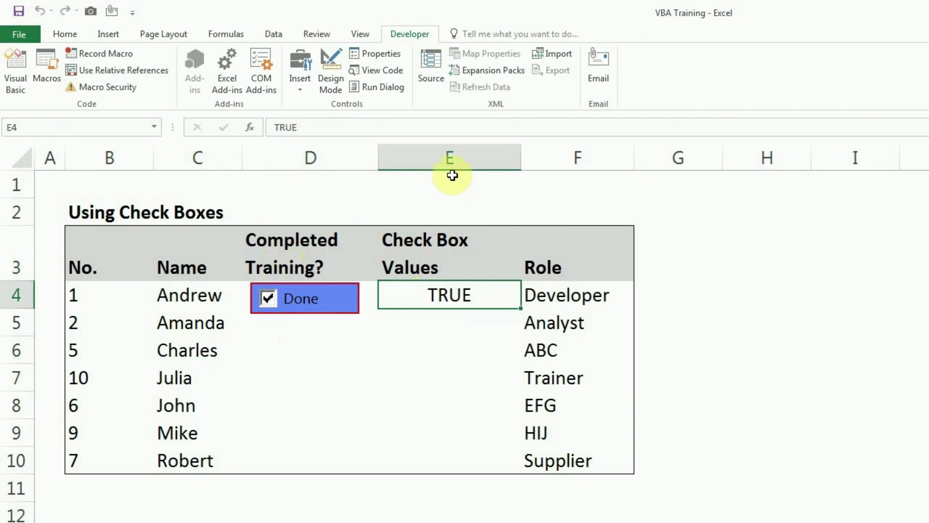
{"action": "left_click", "coordinate": [333, 337]}
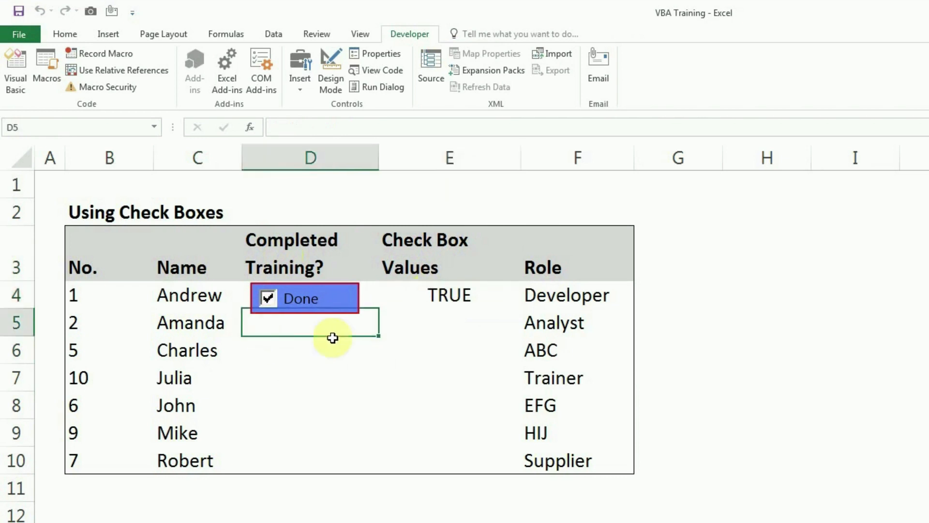
{"action": "mouse_move", "coordinate": [338, 301]}
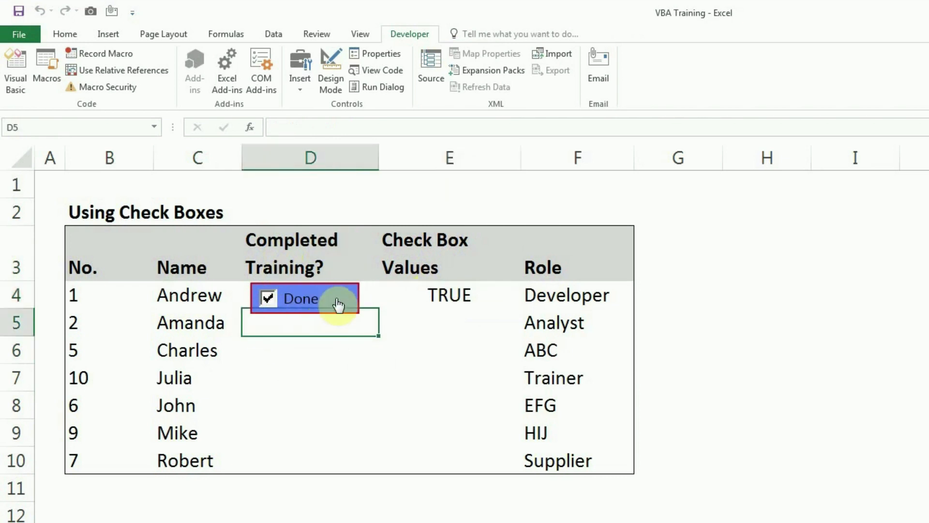
{"action": "left_click", "coordinate": [297, 297]}
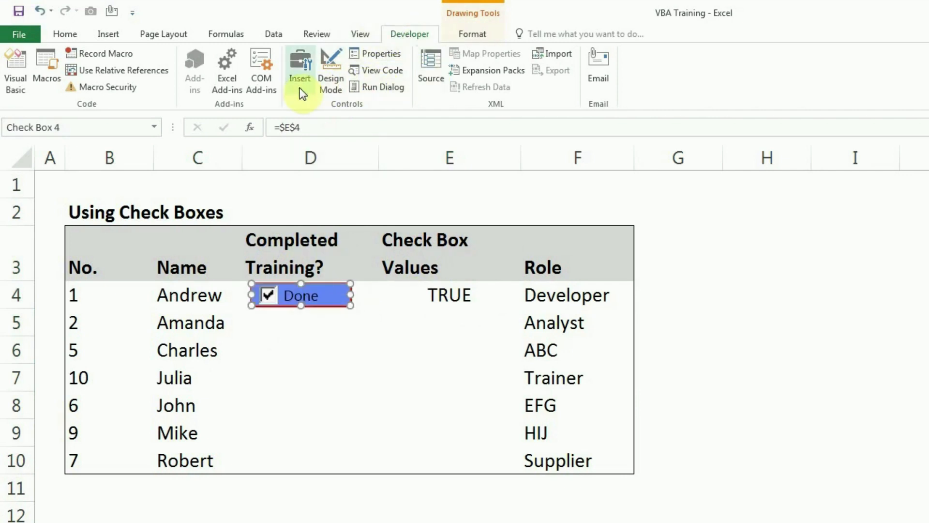
Insert a Form Controls check box and draw it in cell D5 for Amanda
{"action": "left_click", "coordinate": [299, 65]}
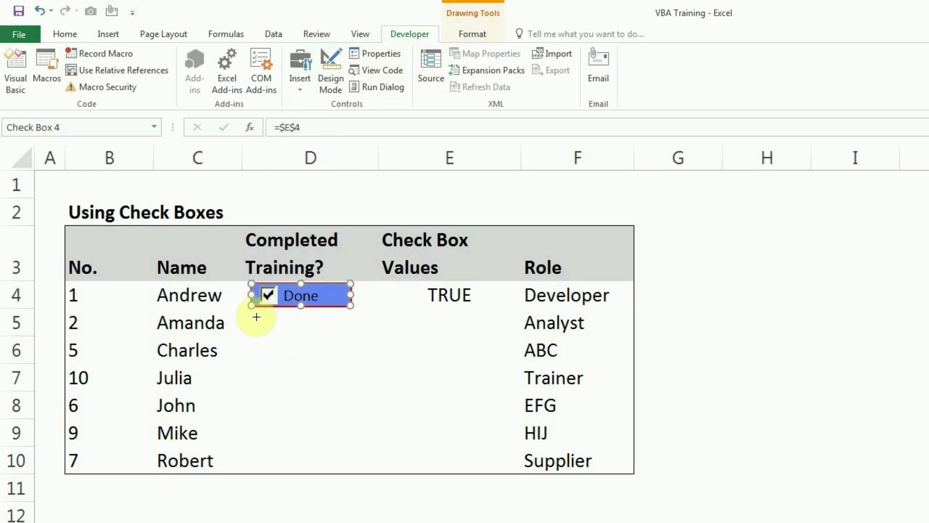
{"action": "mouse_move", "coordinate": [254, 315]}
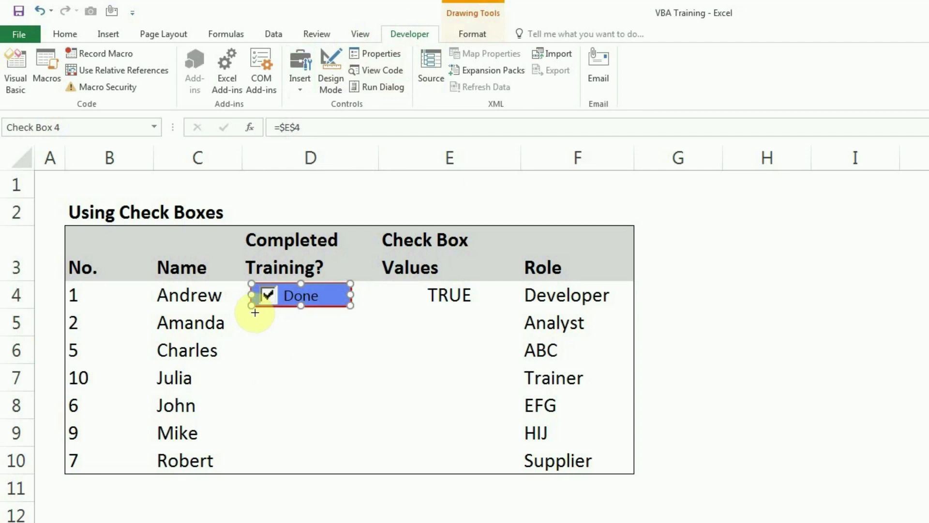
{"action": "mouse_move", "coordinate": [252, 312]}
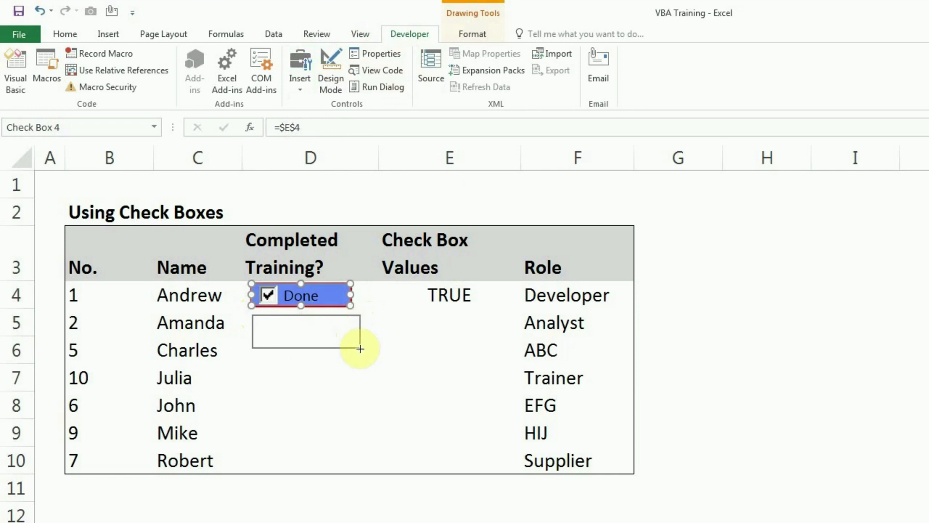
{"action": "mouse_move", "coordinate": [356, 341]}
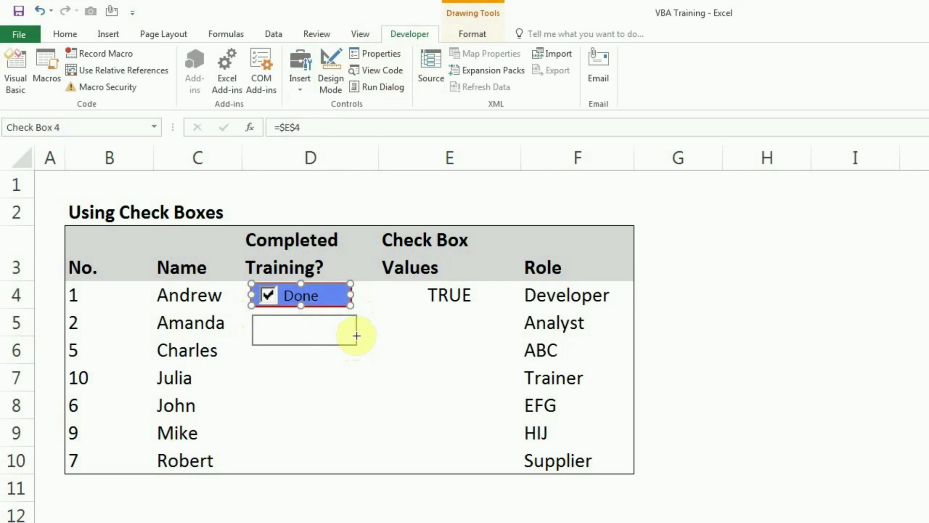
{"action": "left_click_drag", "start_coordinate": [251, 312], "coordinate": [356, 343]}
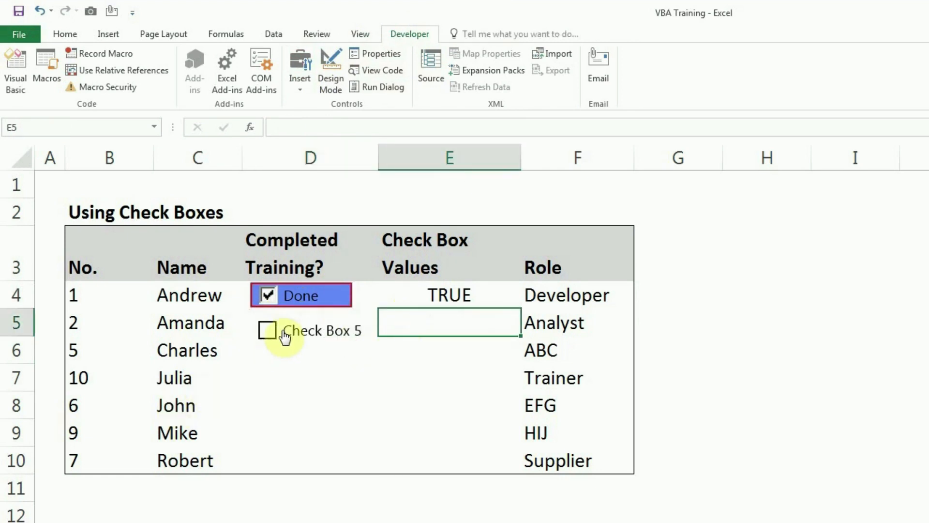
{"action": "mouse_move", "coordinate": [331, 339]}
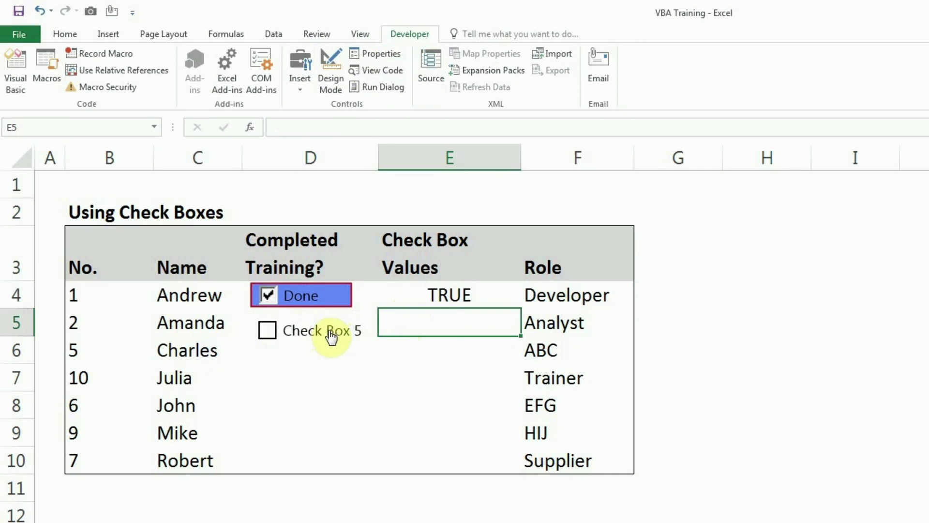
{"action": "mouse_move", "coordinate": [319, 338]}
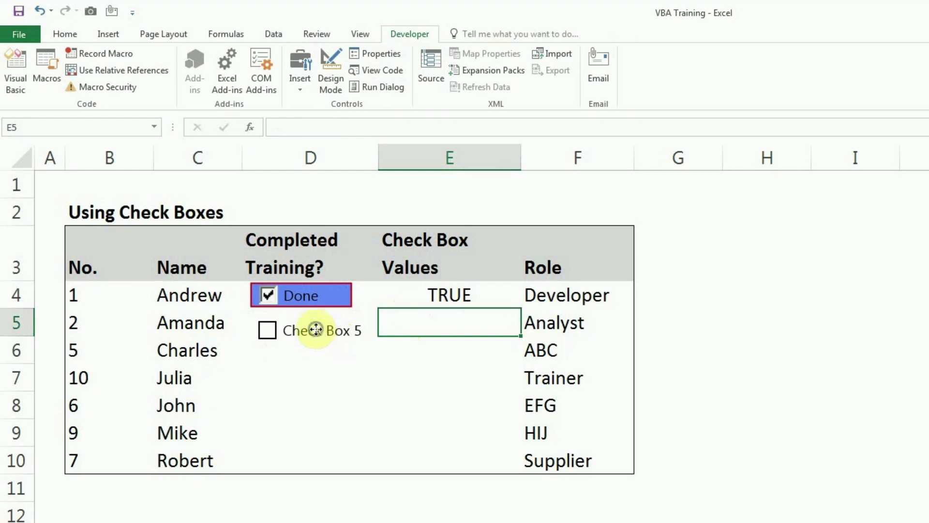
Edit the new check box's label from 'Check Box 5' to 'Done'
{"action": "right_click", "coordinate": [315, 330]}
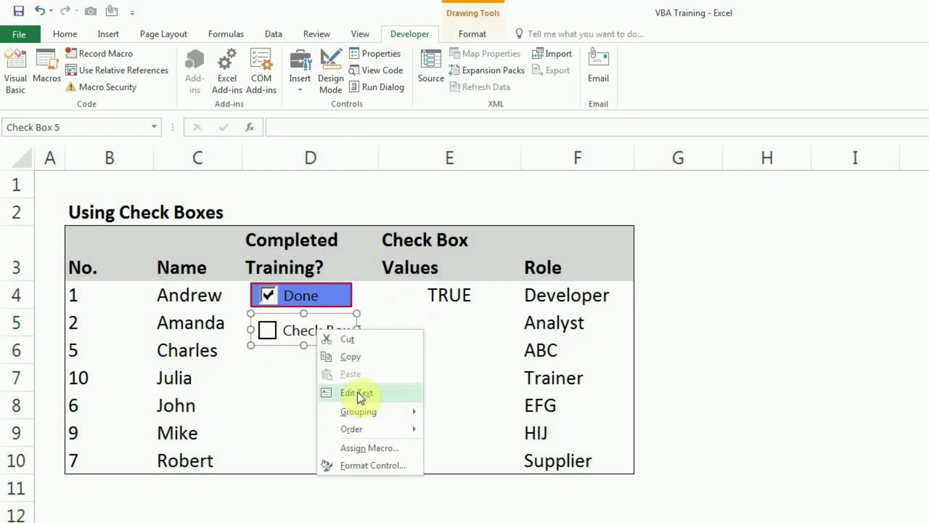
{"action": "left_click", "coordinate": [356, 392]}
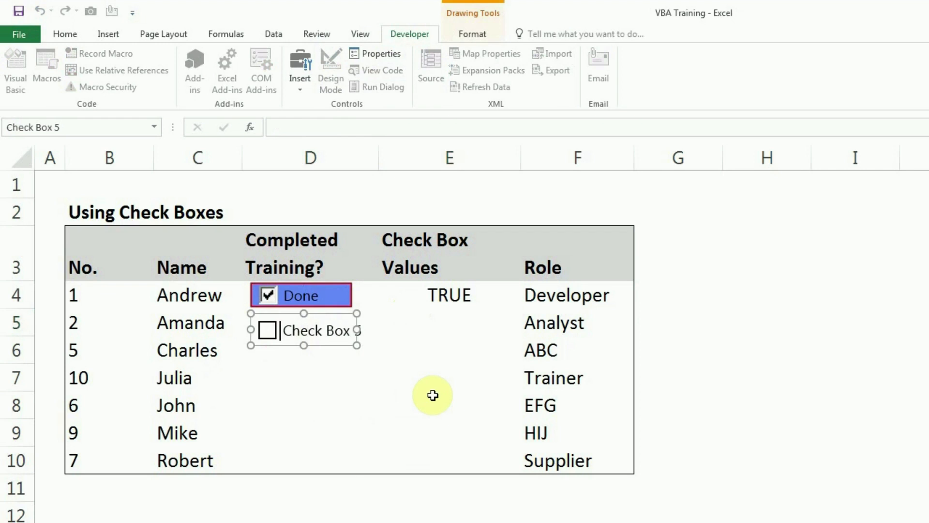
{"action": "type", "text": "Done"}
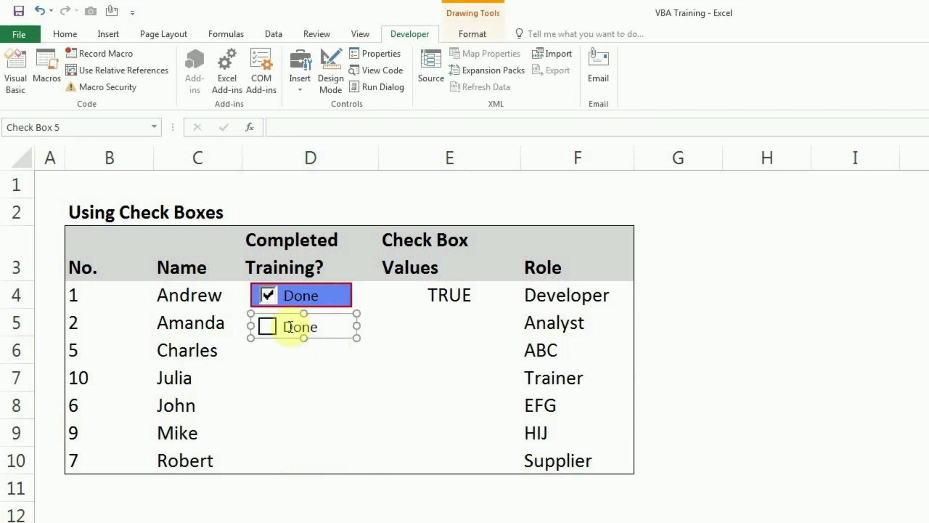
Link Amanda's check box to cell E5 through Format Control
{"action": "right_click", "coordinate": [299, 327]}
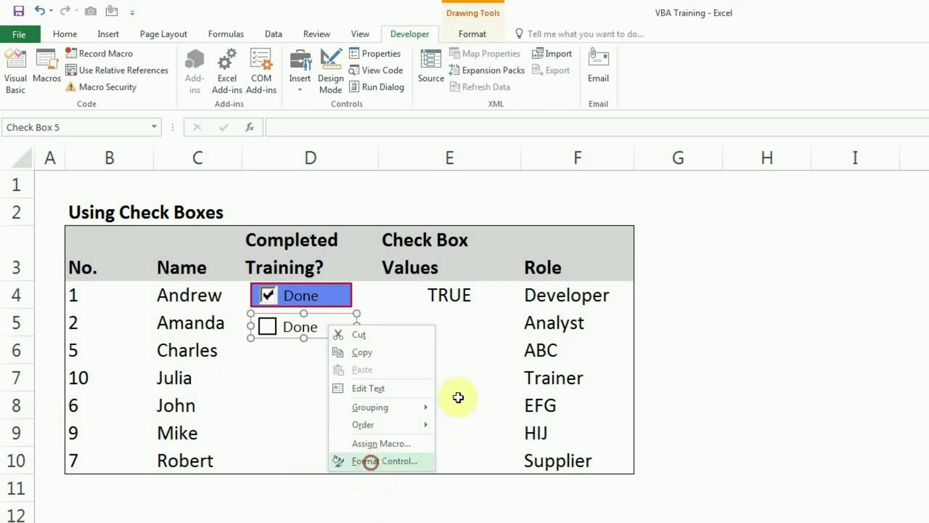
{"action": "left_click", "coordinate": [383, 461]}
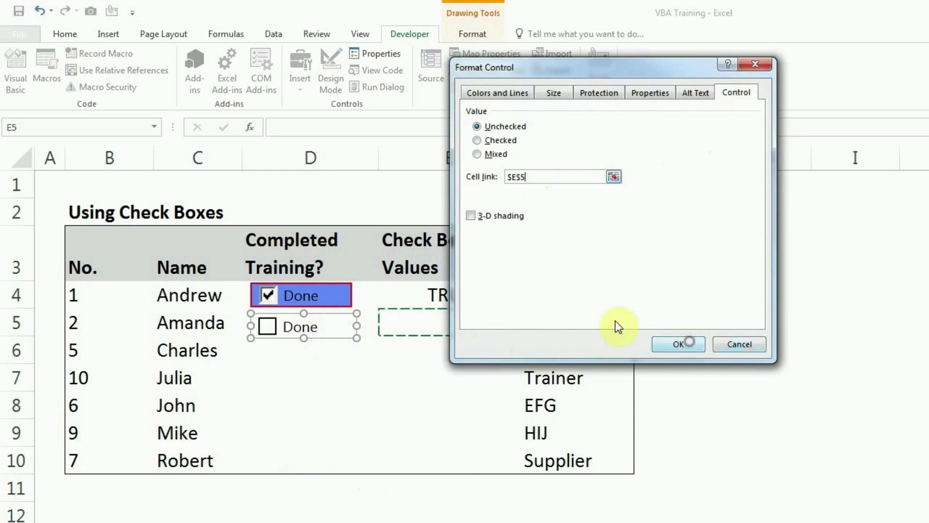
{"action": "left_click", "coordinate": [679, 344]}
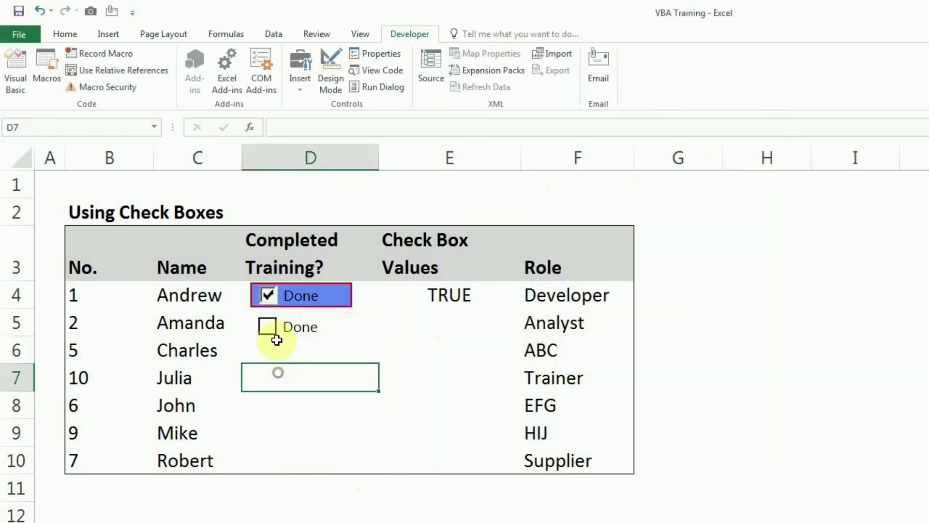
Toggle Amanda's check box on, off and on again, leaving E5 TRUE
{"action": "left_click", "coordinate": [267, 327]}
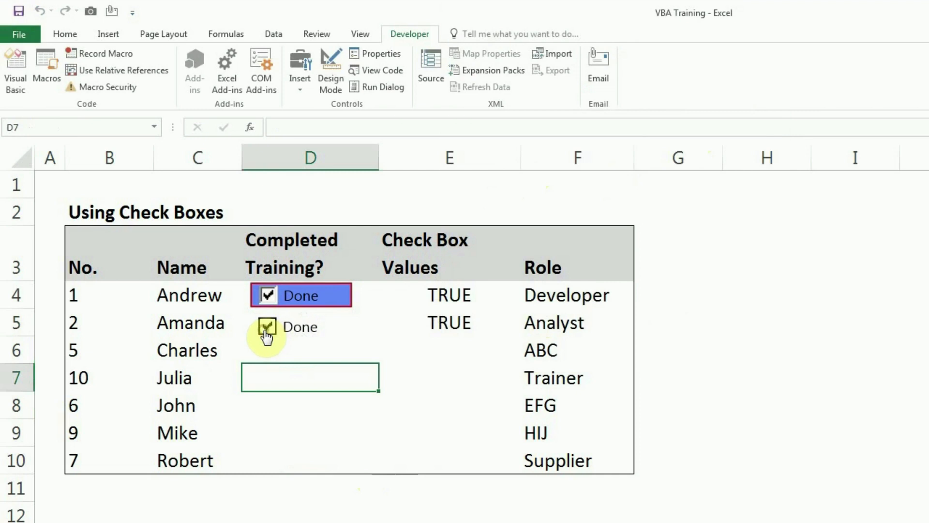
{"action": "left_click", "coordinate": [268, 327]}
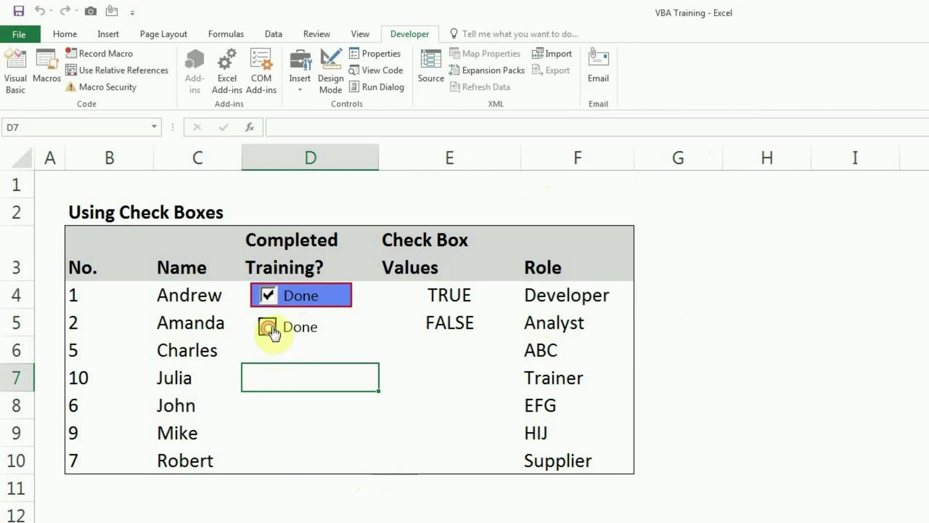
{"action": "left_click", "coordinate": [268, 326]}
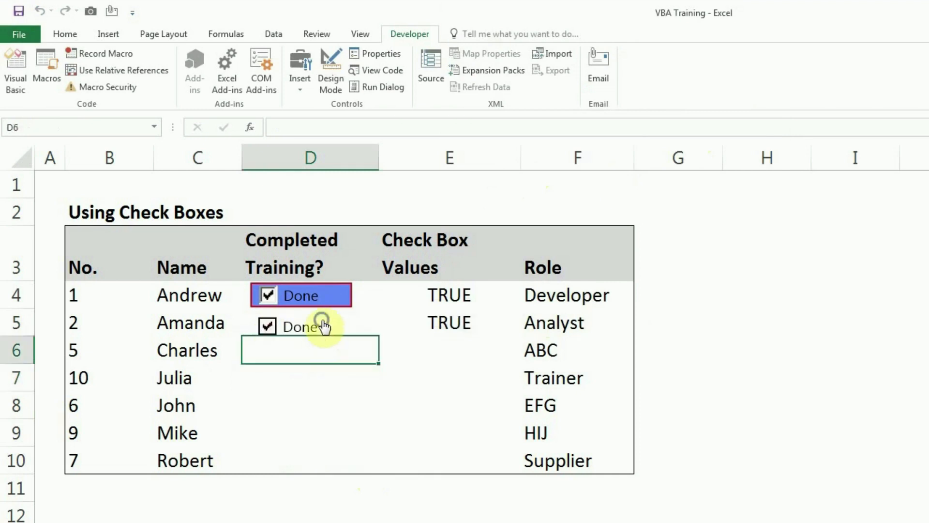
{"action": "left_click", "coordinate": [300, 326]}
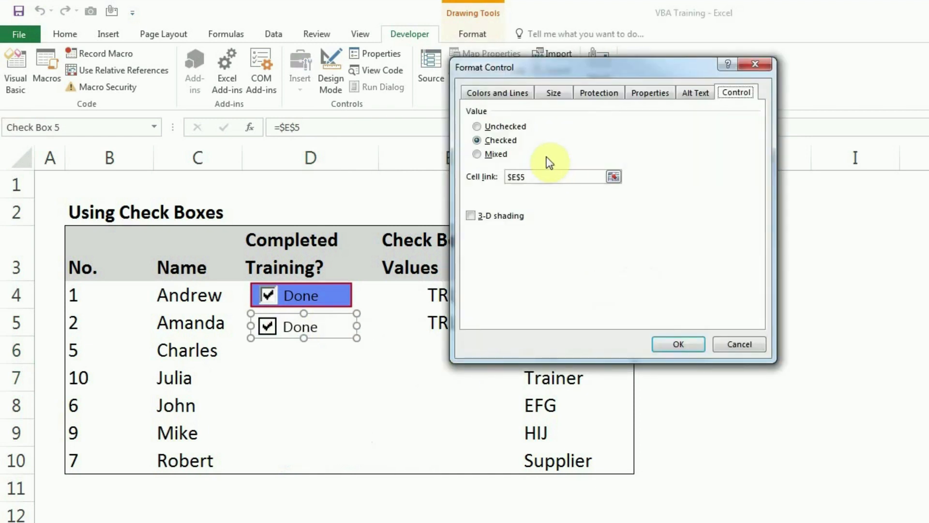
In Colors and Lines, set the check box fill to turquoise and the line colour to red
{"action": "left_click", "coordinate": [496, 92]}
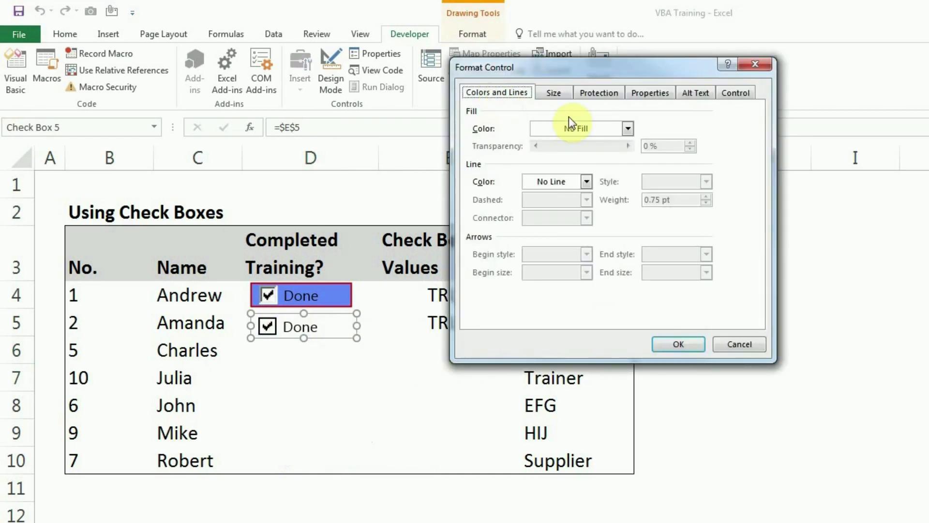
{"action": "mouse_move", "coordinate": [566, 114]}
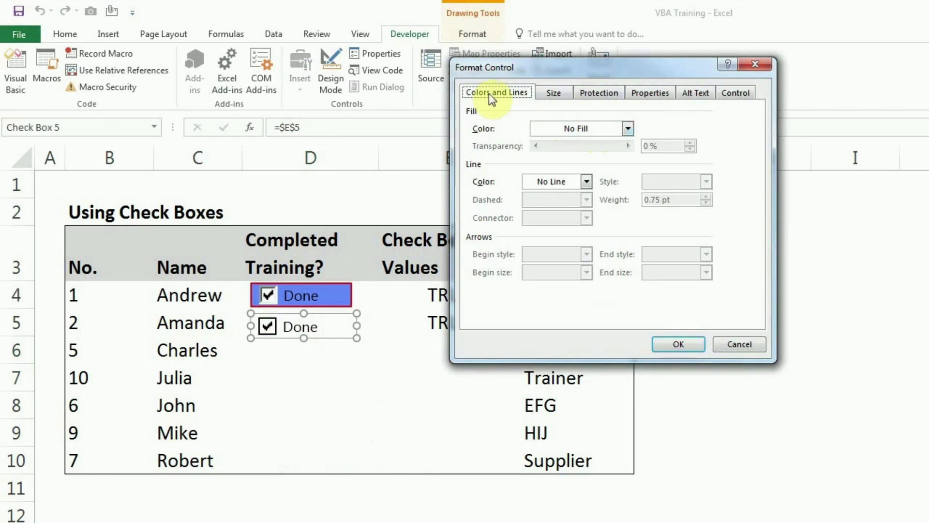
{"action": "left_click", "coordinate": [627, 128]}
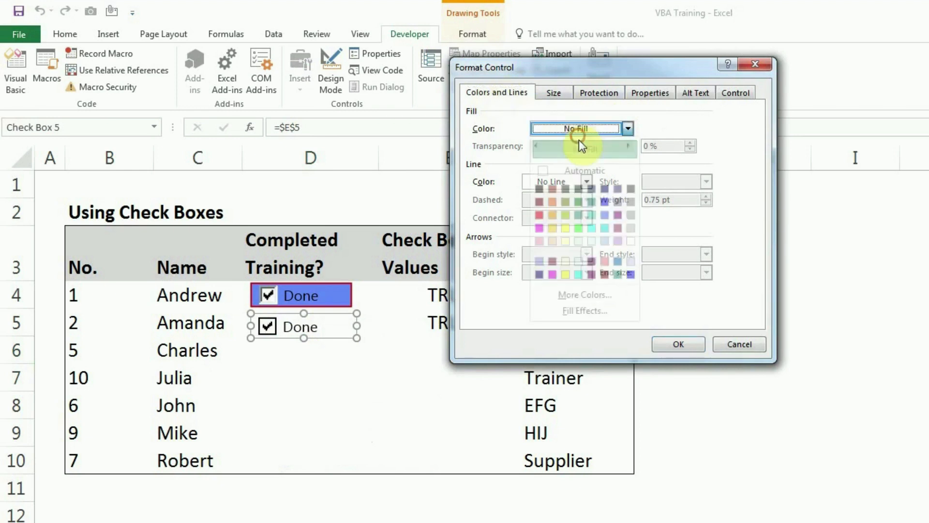
{"action": "left_click", "coordinate": [627, 128]}
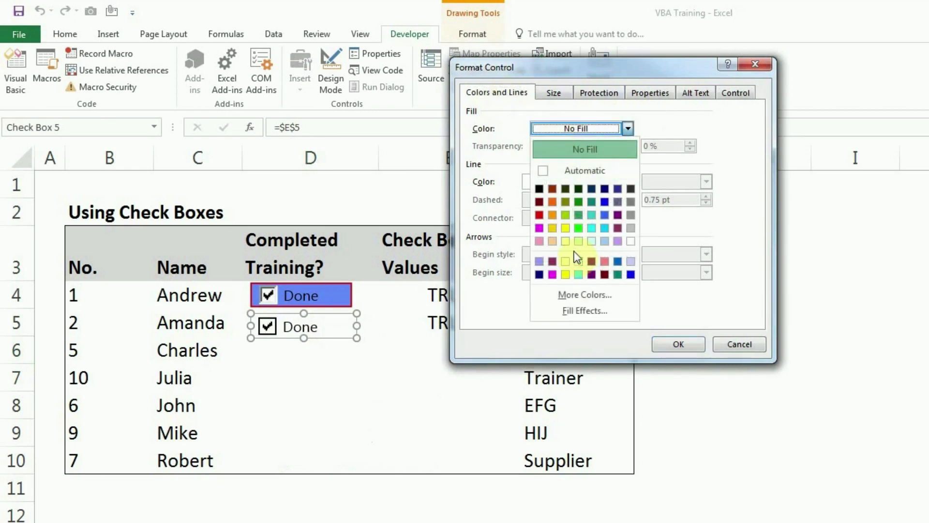
{"action": "mouse_move", "coordinate": [603, 239]}
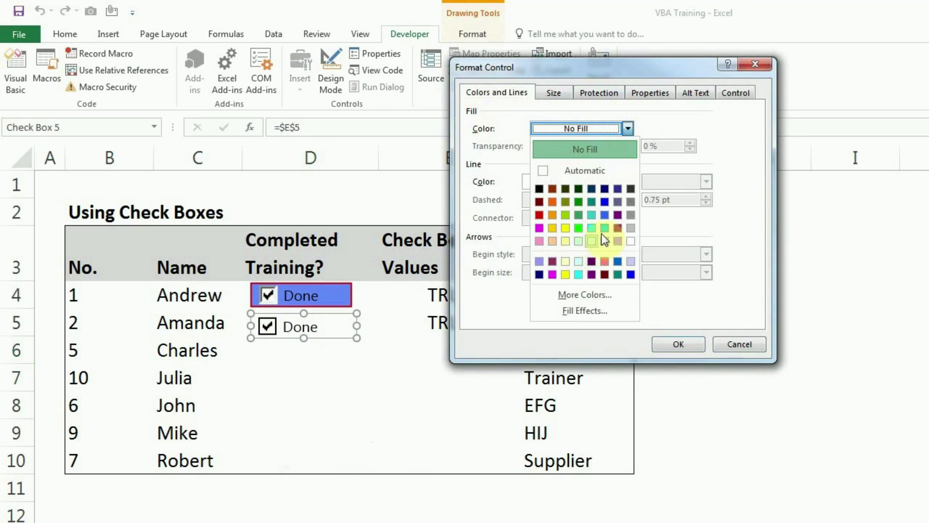
{"action": "left_click", "coordinate": [579, 227]}
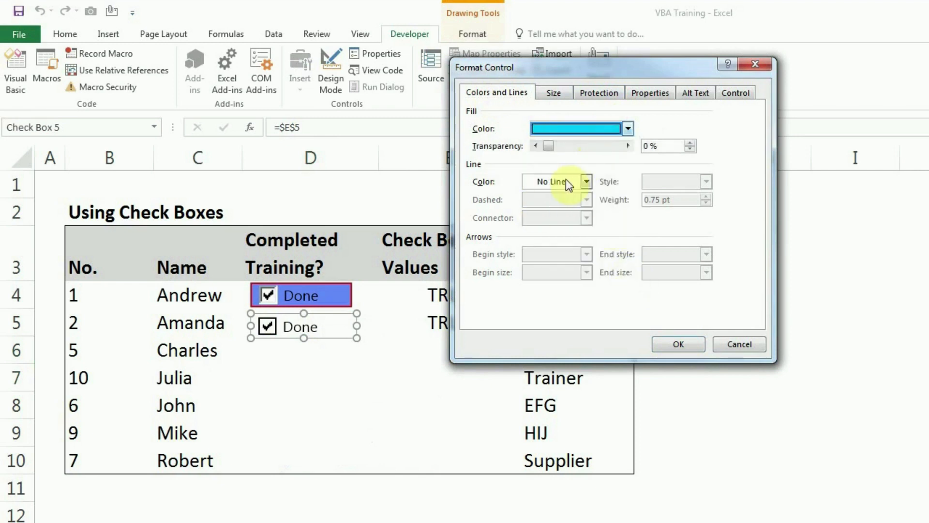
{"action": "left_click", "coordinate": [586, 182]}
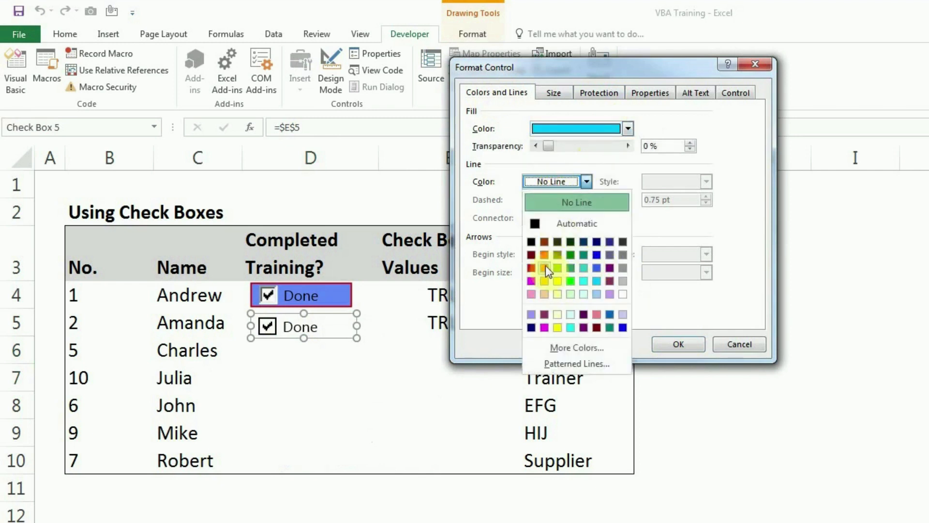
{"action": "mouse_move", "coordinate": [531, 267]}
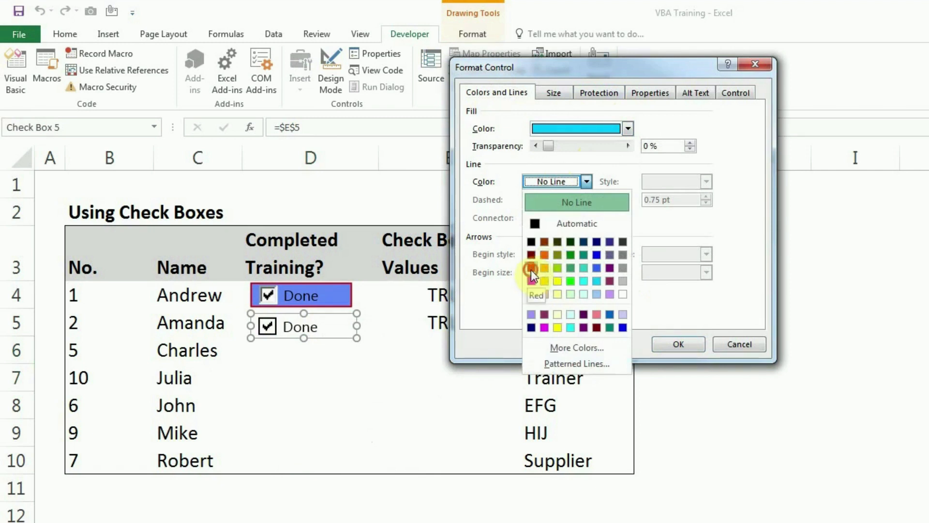
{"action": "left_click", "coordinate": [531, 269]}
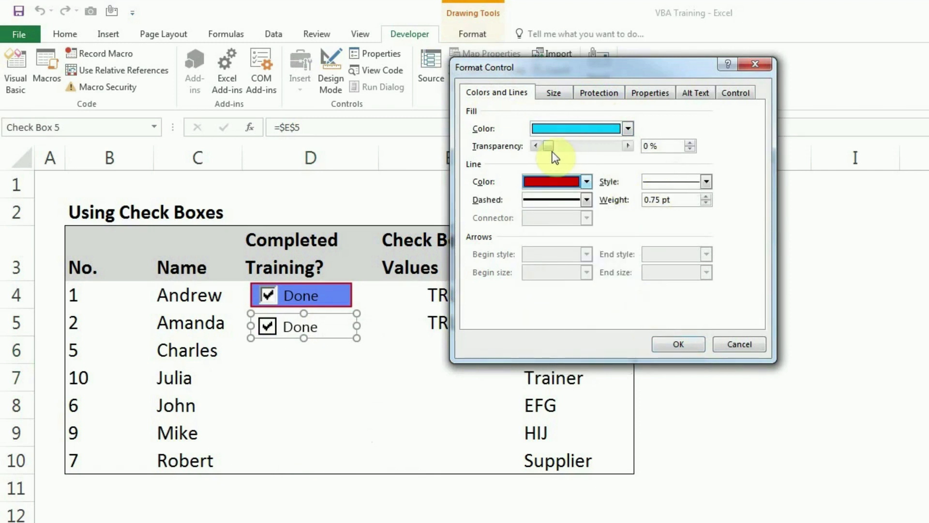
Try fill transparency, restore it to opaque, view dash styles, and apply the formatting
{"action": "left_click_drag", "start_coordinate": [545, 146], "coordinate": [579, 146]}
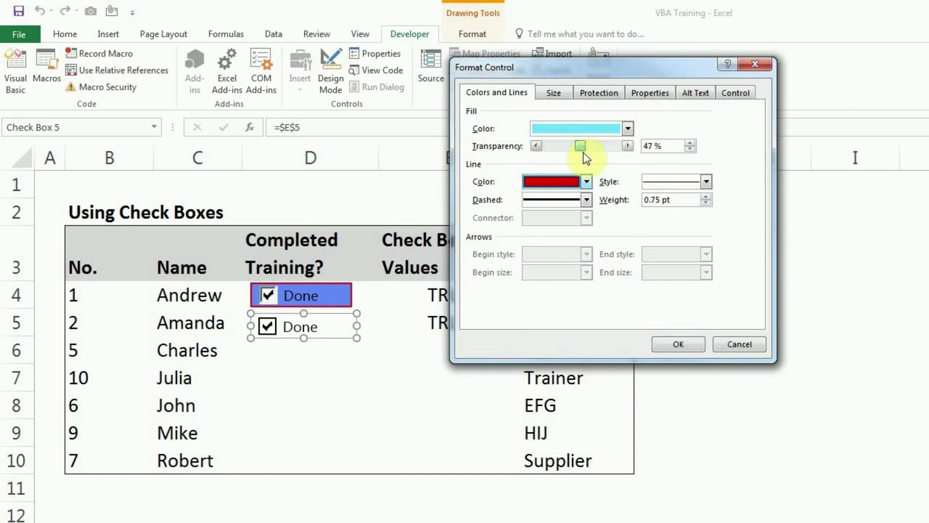
{"action": "left_click_drag", "start_coordinate": [581, 146], "coordinate": [567, 146]}
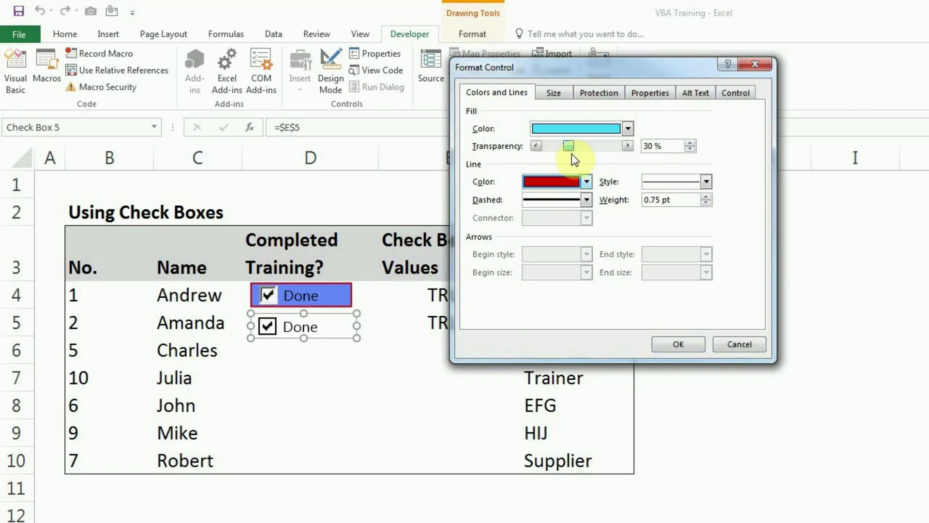
{"action": "left_click_drag", "start_coordinate": [567, 146], "coordinate": [576, 145]}
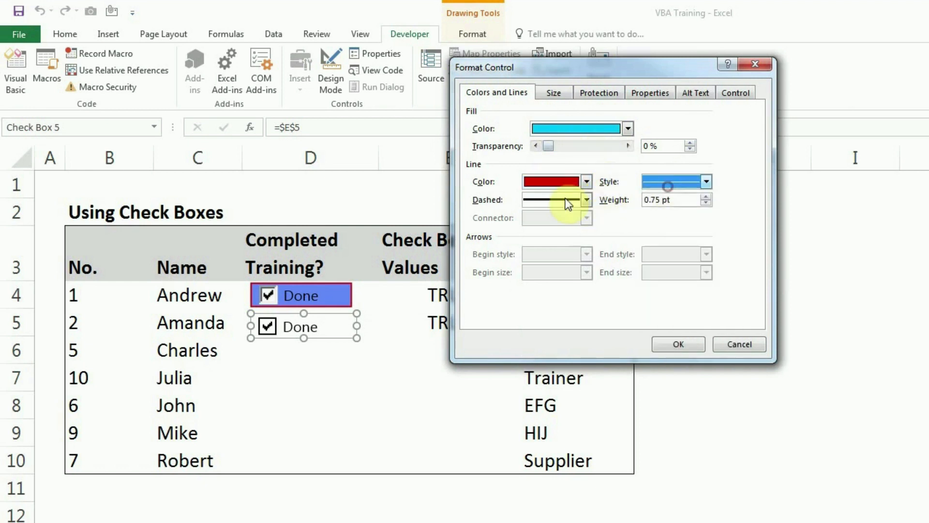
{"action": "left_click", "coordinate": [586, 199]}
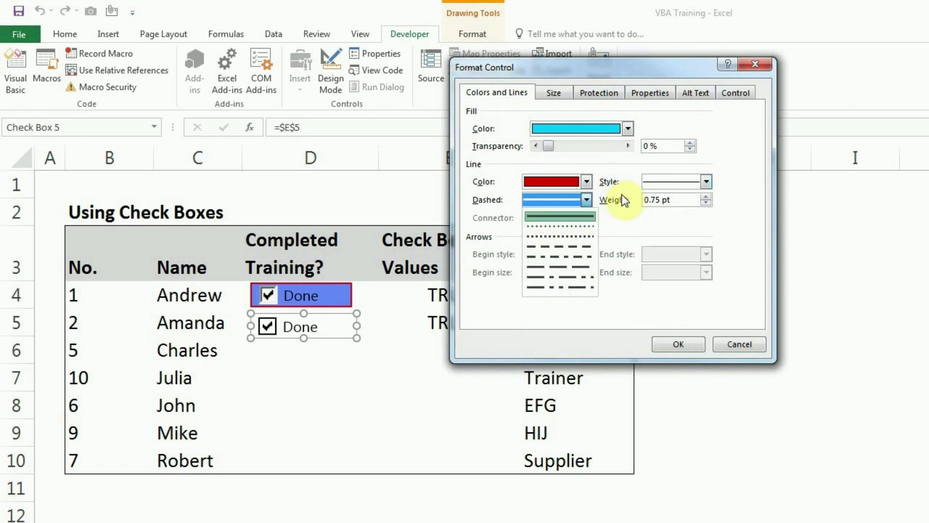
{"action": "mouse_move", "coordinate": [652, 232]}
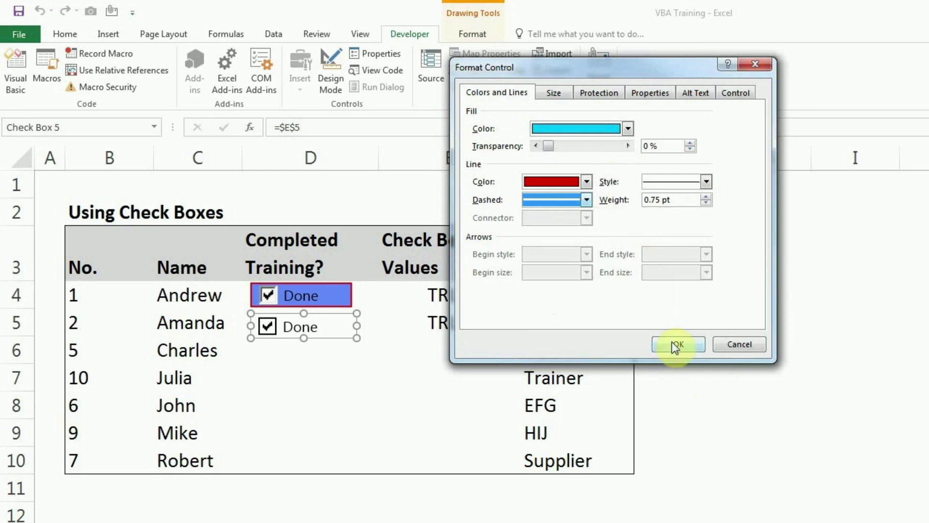
{"action": "left_click", "coordinate": [677, 344]}
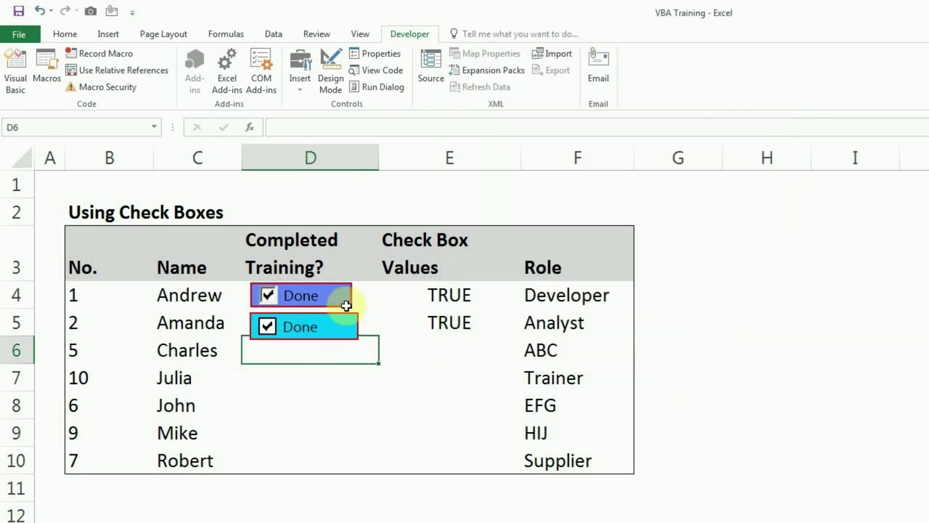
{"action": "left_click", "coordinate": [304, 326]}
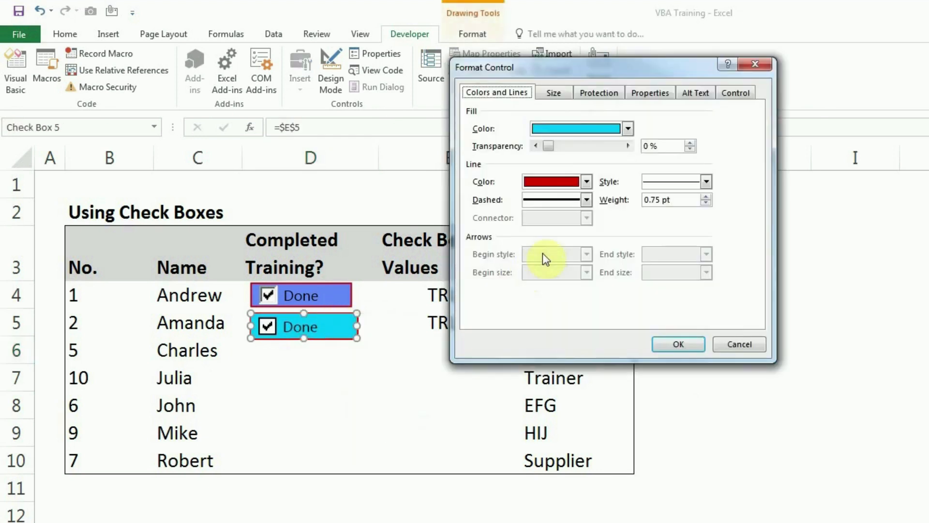
Enlarge Amanda's check box via its Size settings, then restore its original small size
{"action": "left_click", "coordinate": [553, 93]}
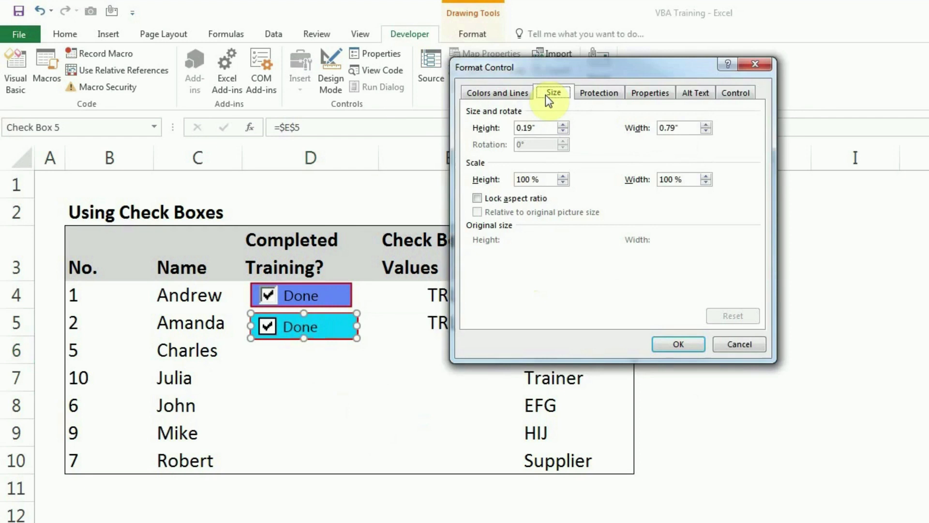
{"action": "mouse_move", "coordinate": [512, 157]}
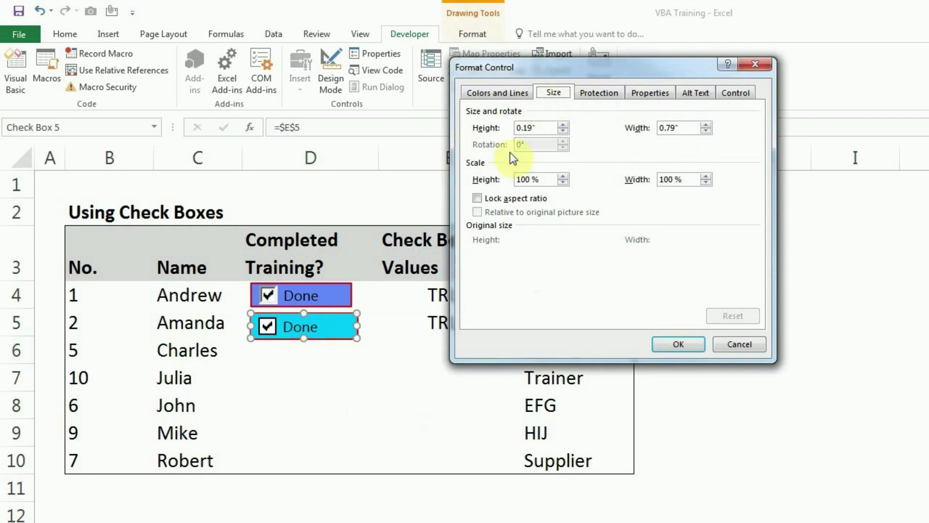
{"action": "mouse_move", "coordinate": [620, 283]}
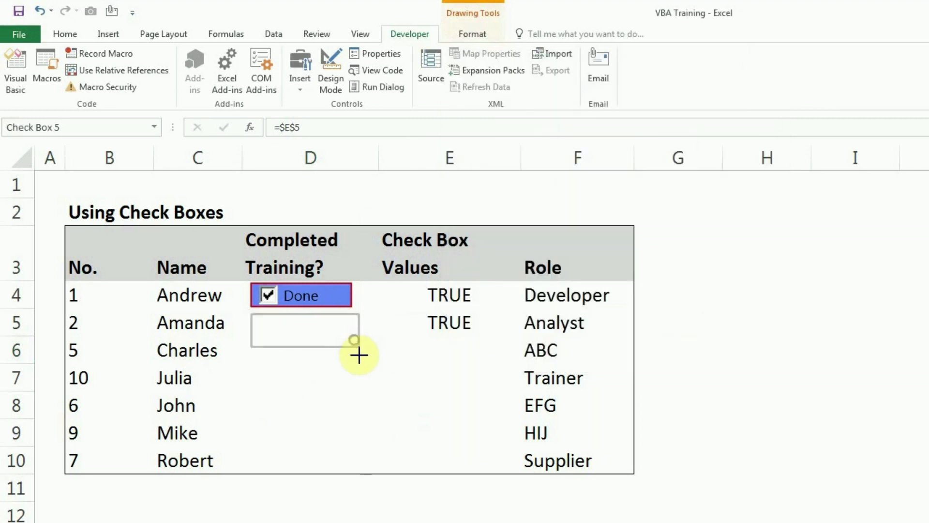
{"action": "right_click", "coordinate": [299, 331]}
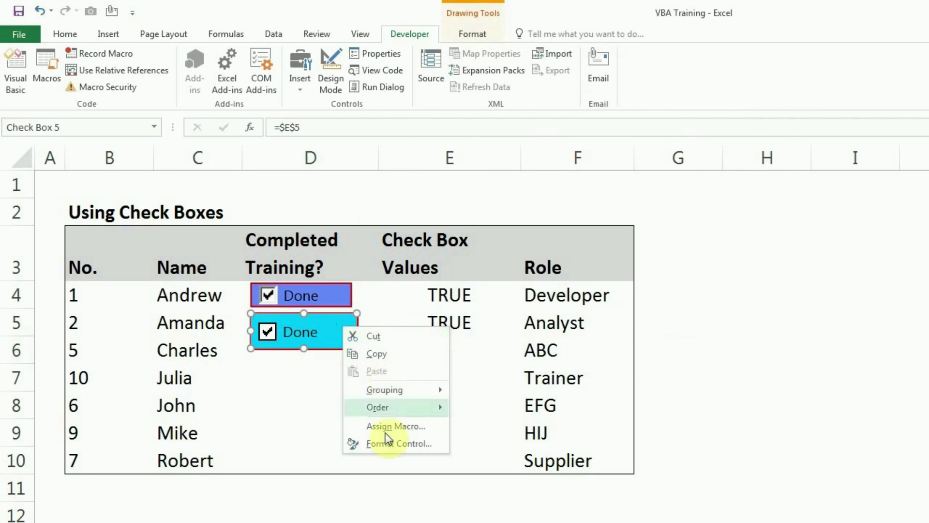
{"action": "left_click", "coordinate": [394, 443]}
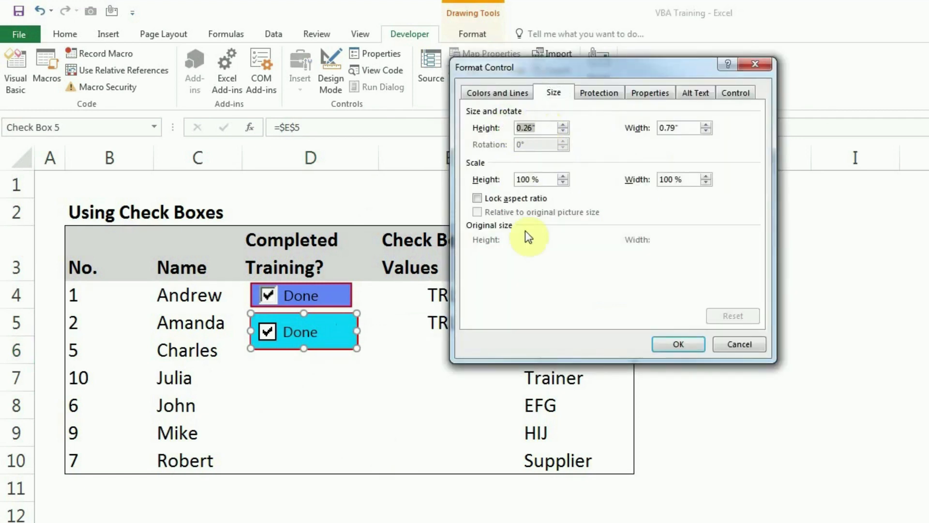
{"action": "left_click", "coordinate": [678, 344]}
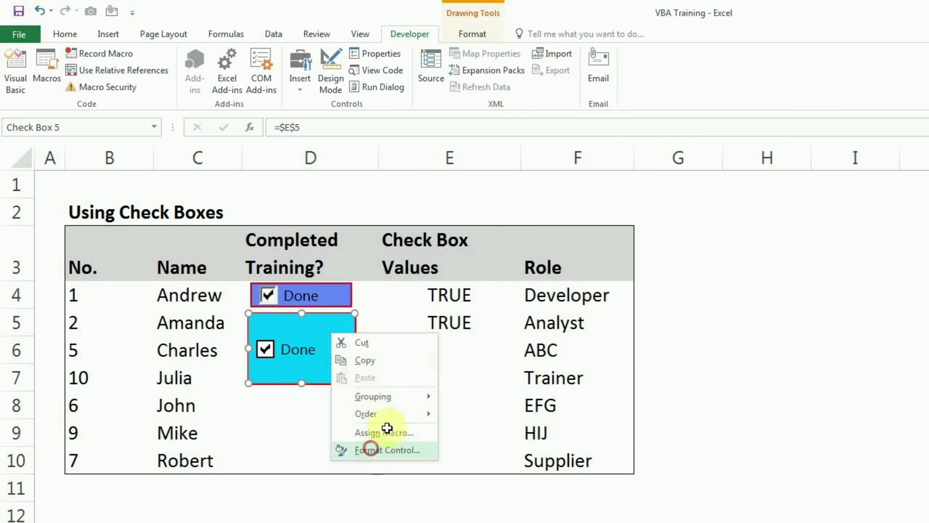
{"action": "left_click", "coordinate": [385, 450]}
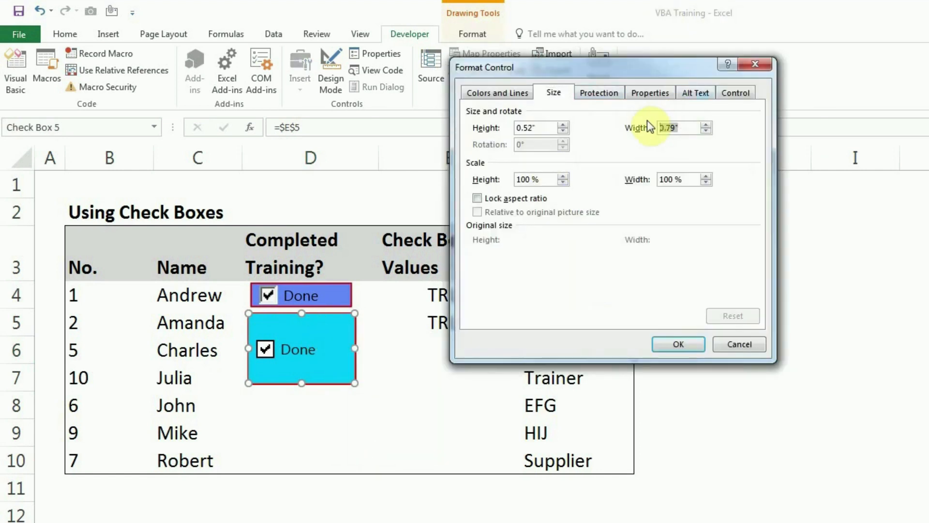
{"action": "left_click", "coordinate": [678, 344]}
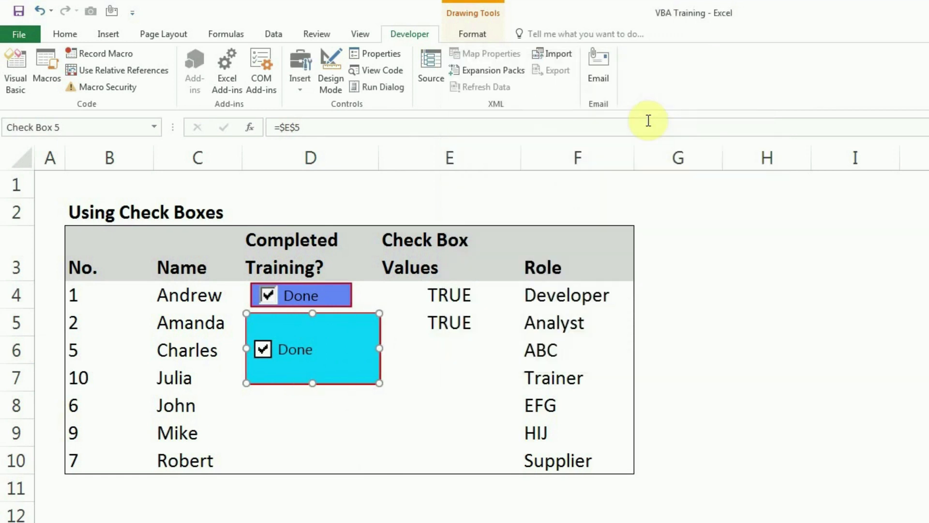
{"action": "mouse_move", "coordinate": [384, 398]}
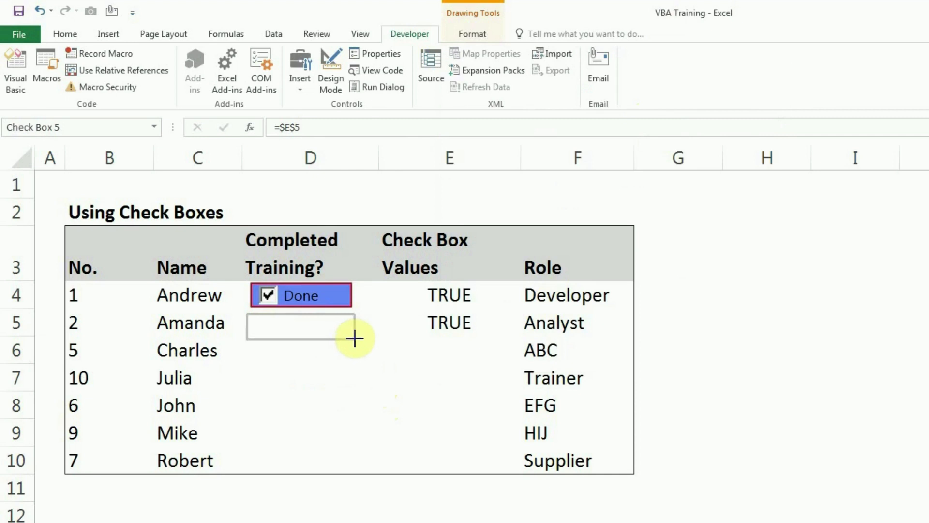
{"action": "right_click", "coordinate": [291, 326]}
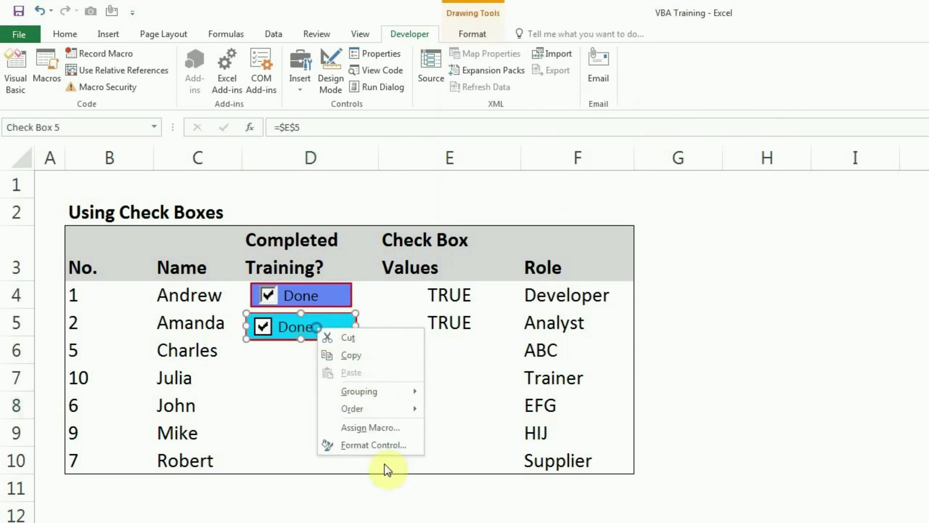
Toggle Amanda's check box Locked setting off and back on in Protection, then confirm
{"action": "left_click", "coordinate": [374, 445]}
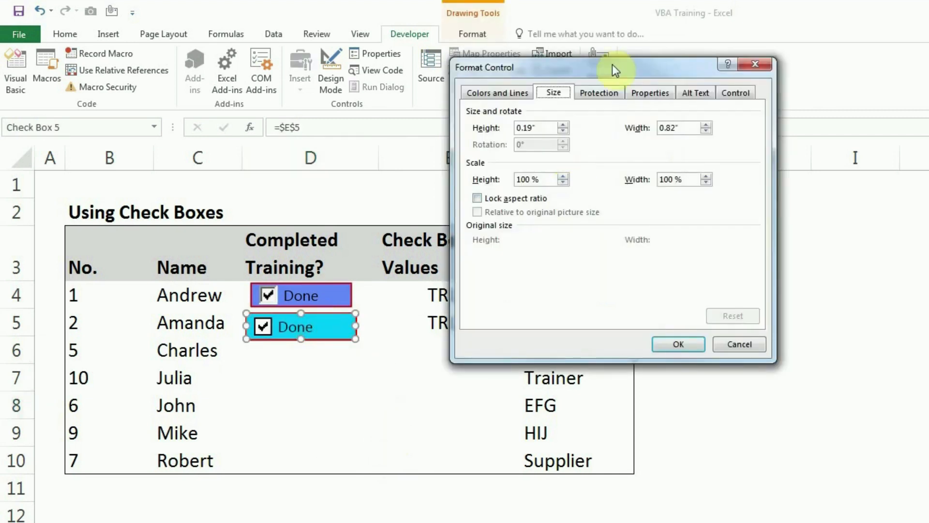
{"action": "left_click", "coordinate": [599, 93]}
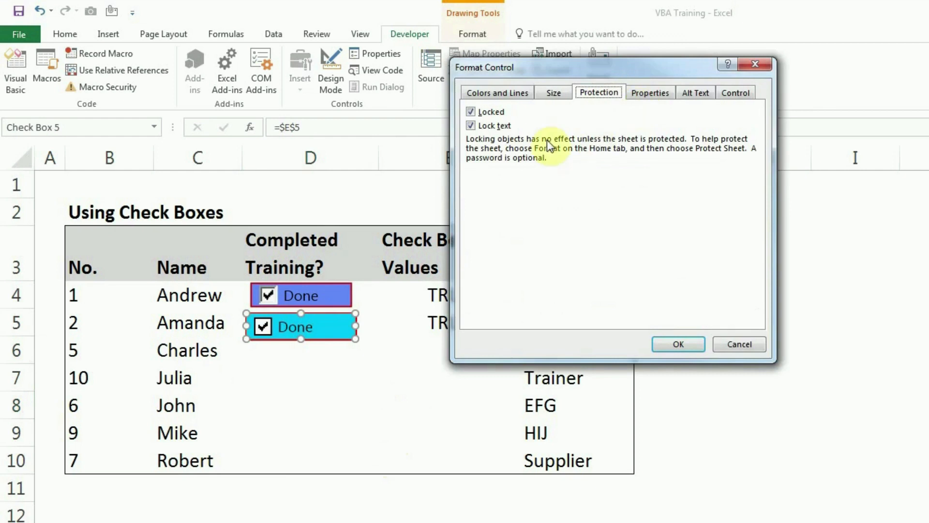
{"action": "mouse_move", "coordinate": [563, 139]}
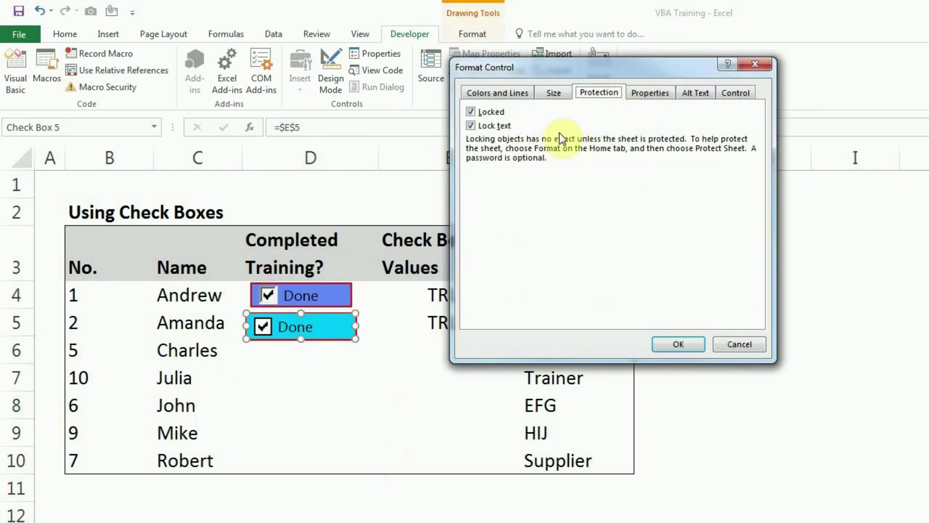
{"action": "mouse_move", "coordinate": [549, 134]}
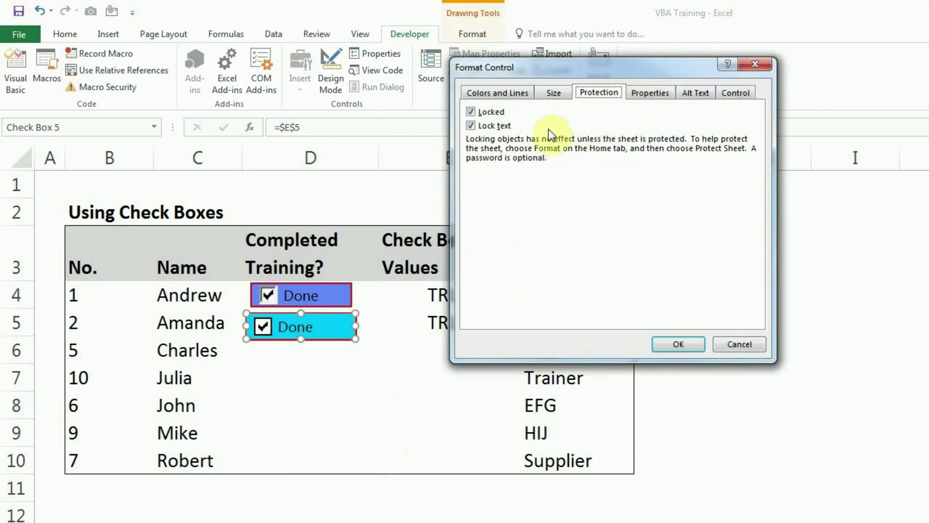
{"action": "left_click", "coordinate": [471, 112]}
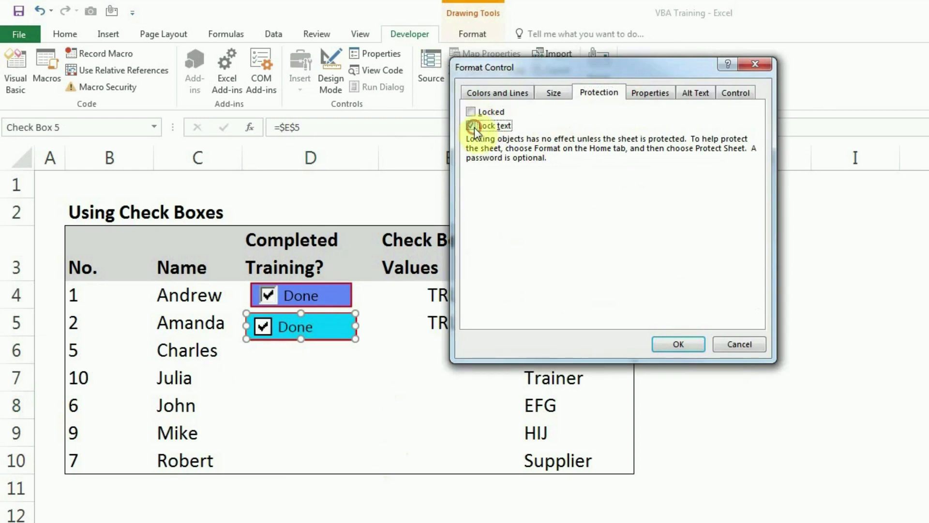
{"action": "left_click", "coordinate": [471, 112]}
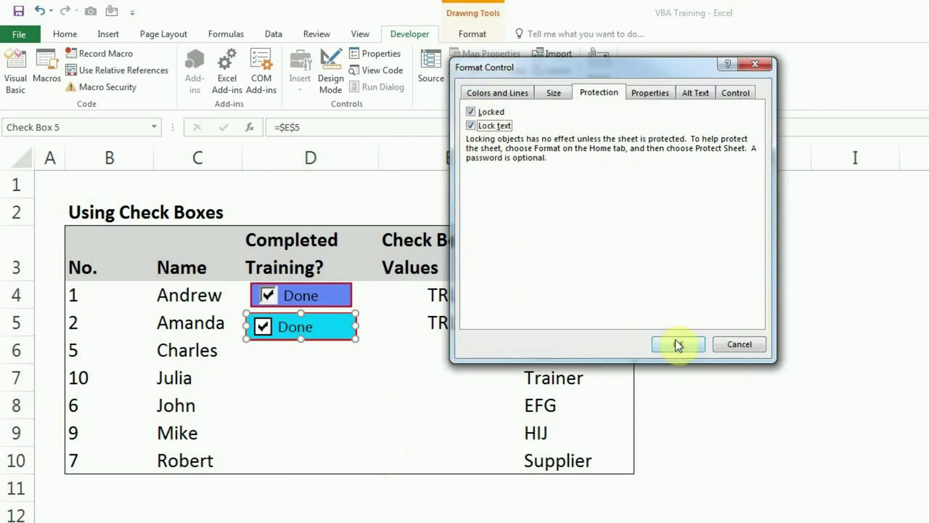
{"action": "left_click", "coordinate": [678, 344]}
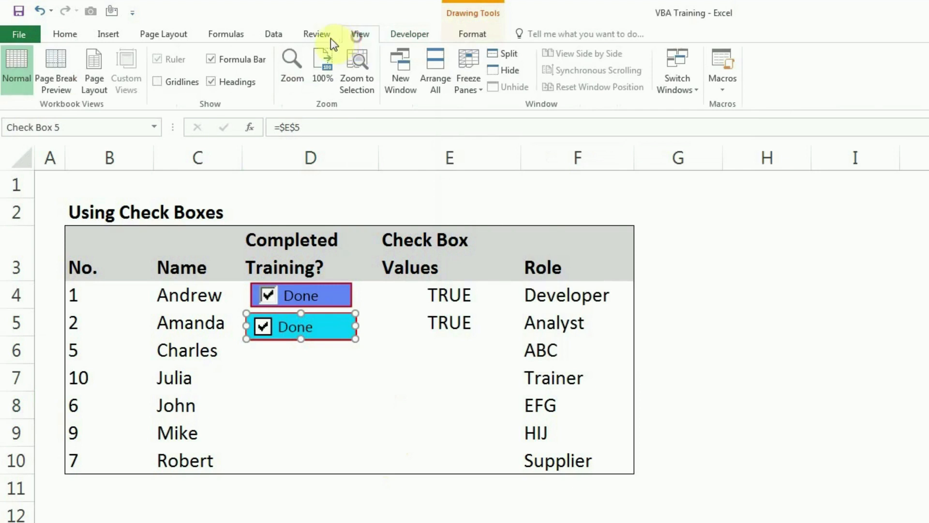
Check the Review tab's protection commands and reopen Amanda's check box properties
{"action": "left_click", "coordinate": [316, 34]}
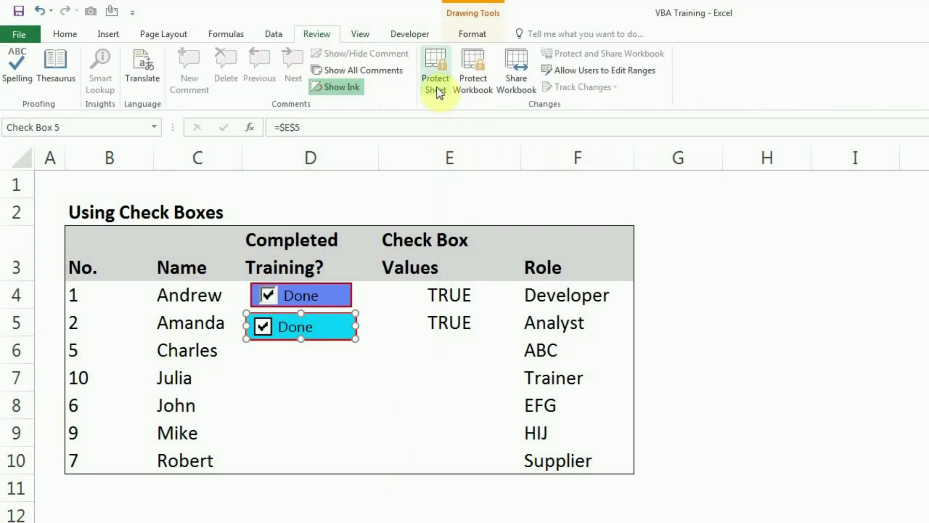
{"action": "mouse_move", "coordinate": [404, 270]}
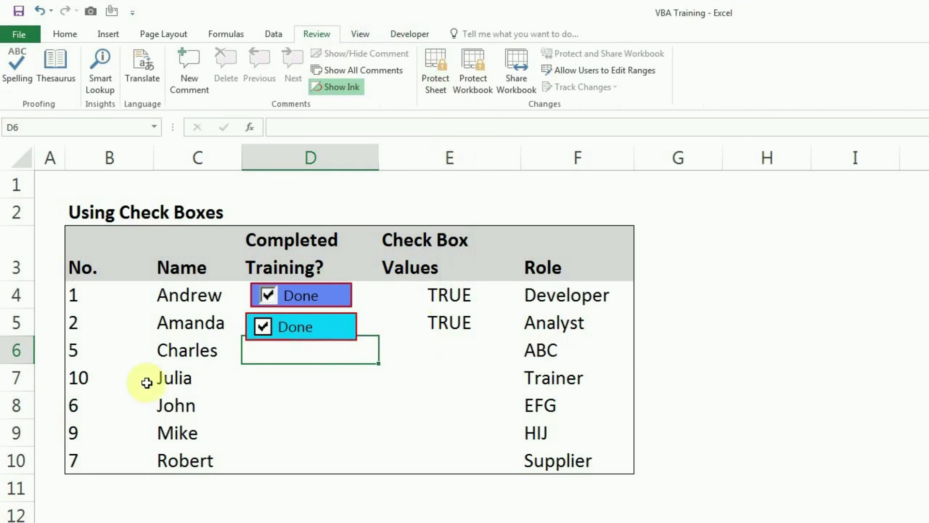
{"action": "right_click", "coordinate": [296, 326]}
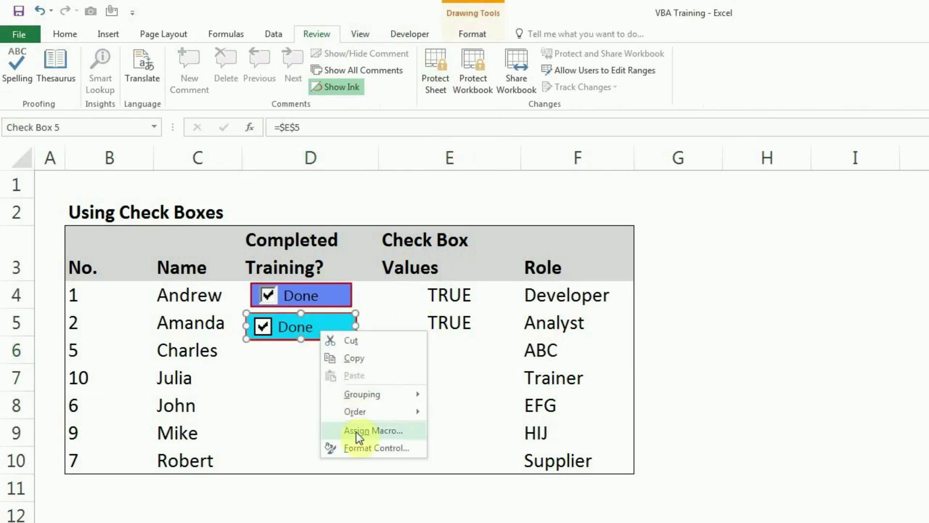
{"action": "left_click", "coordinate": [368, 449]}
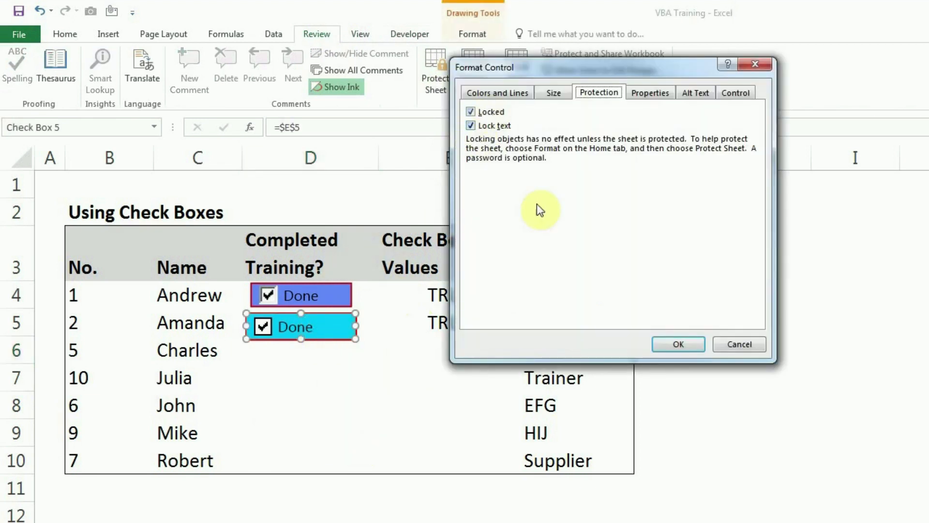
{"action": "mouse_move", "coordinate": [655, 251]}
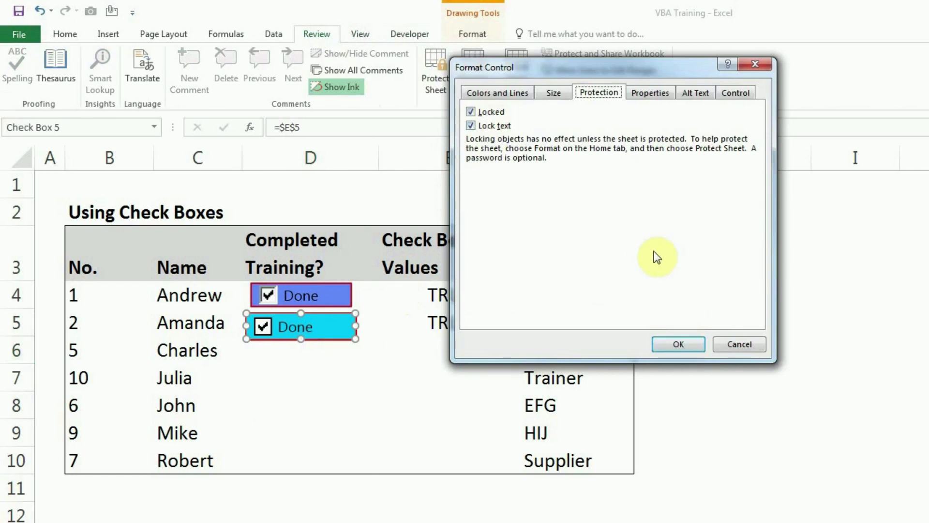
{"action": "mouse_move", "coordinate": [656, 99]}
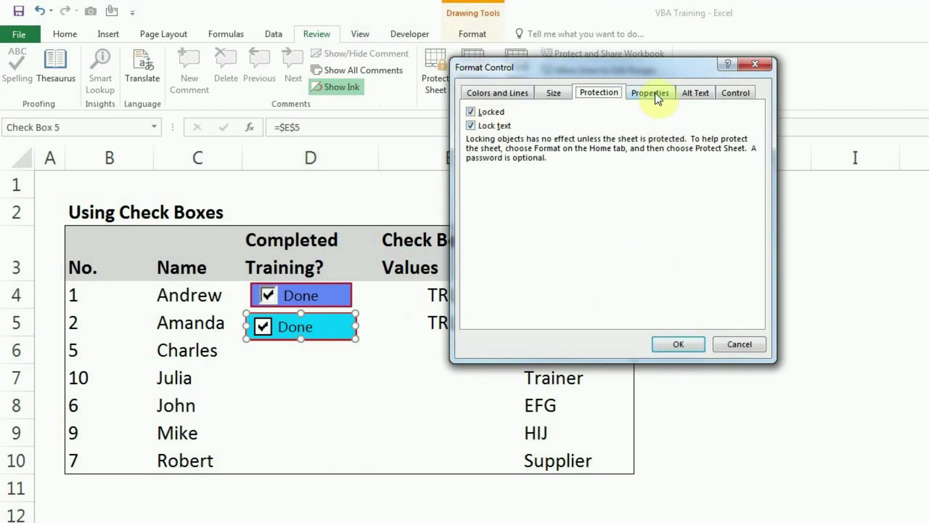
Review the positioning properties of Amanda's check box without changing them
{"action": "left_click", "coordinate": [649, 92]}
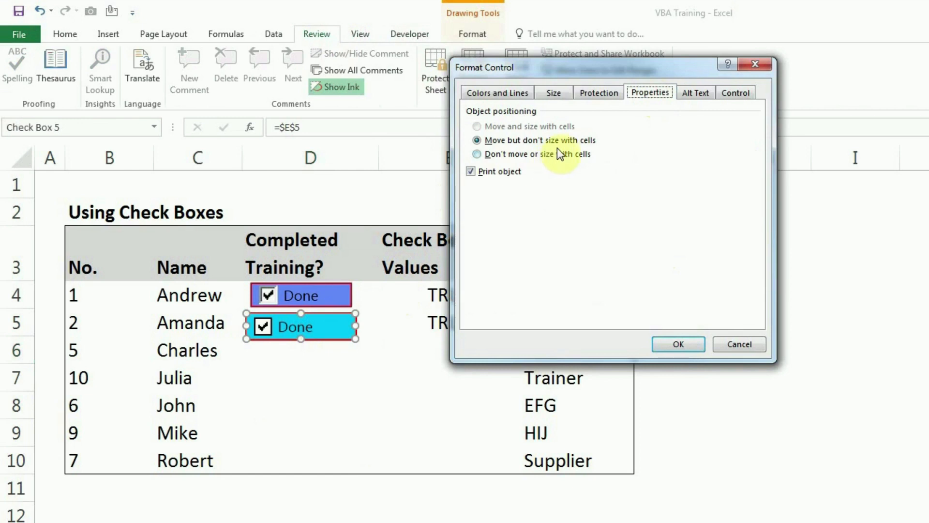
{"action": "mouse_move", "coordinate": [577, 155]}
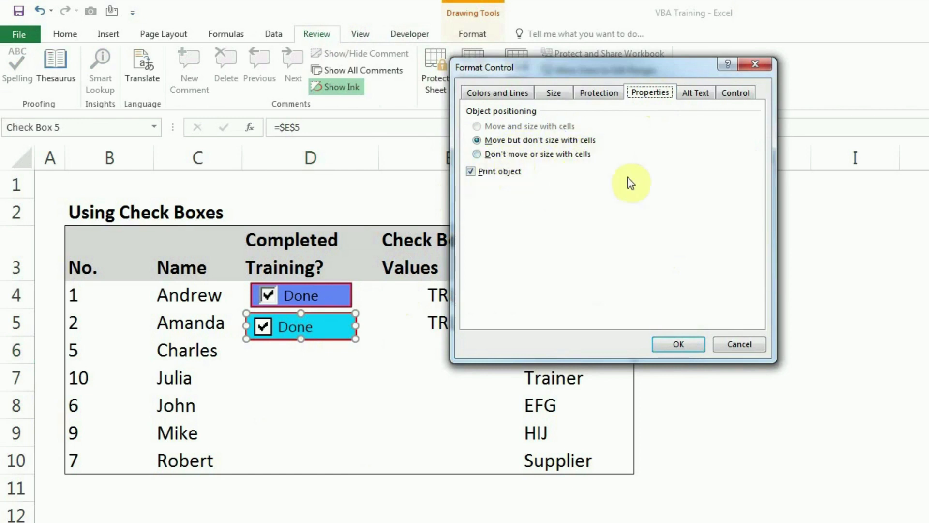
{"action": "left_click", "coordinate": [677, 344]}
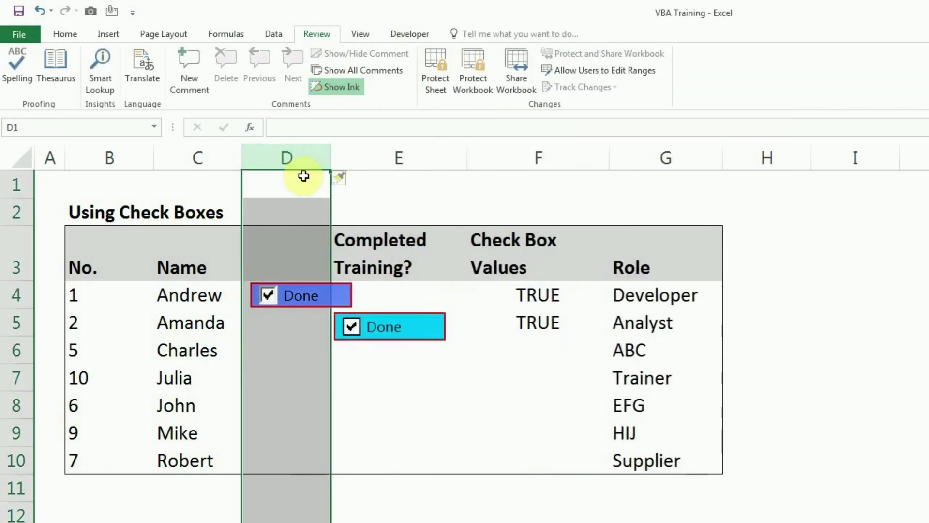
{"action": "mouse_move", "coordinate": [403, 335]}
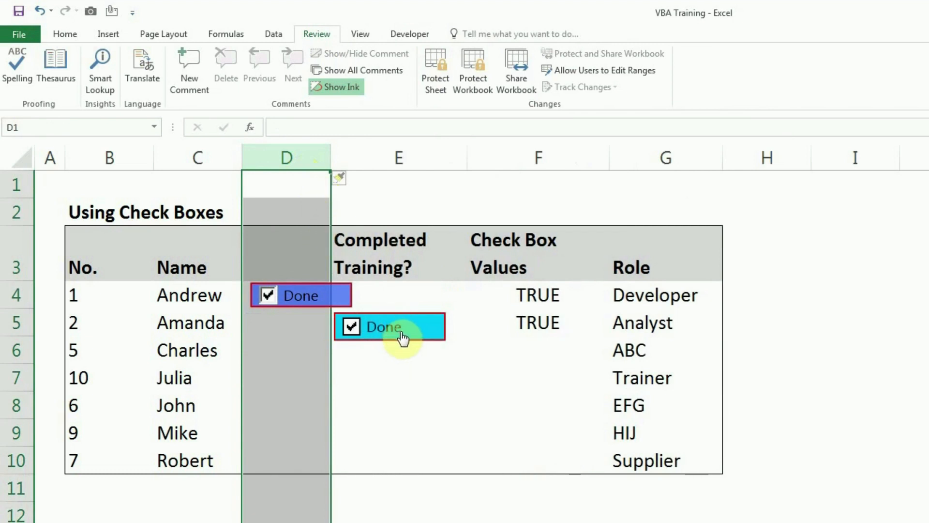
{"action": "right_click", "coordinate": [398, 329]}
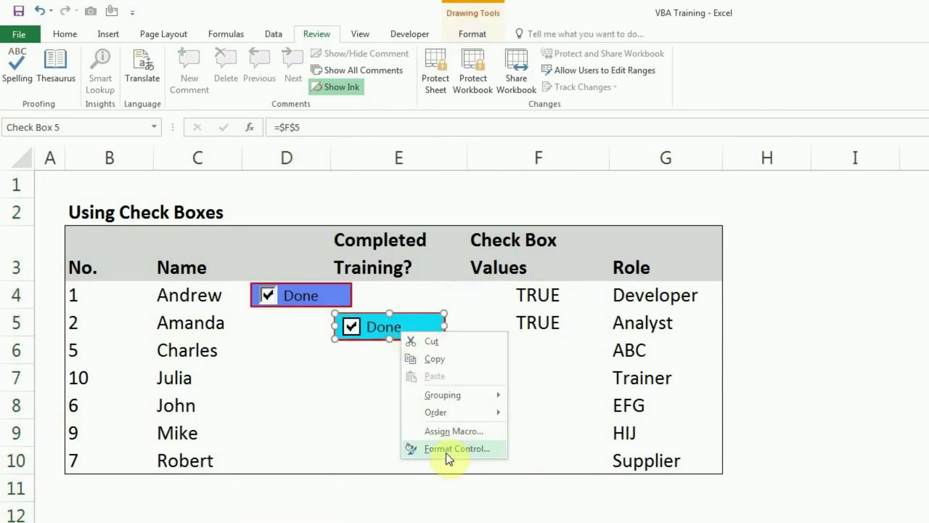
{"action": "left_click", "coordinate": [457, 449]}
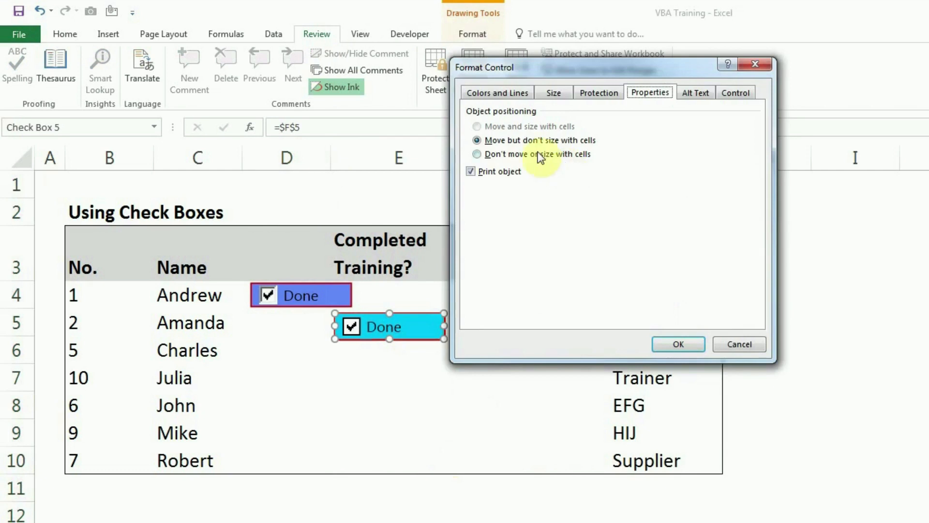
{"action": "mouse_move", "coordinate": [560, 155]}
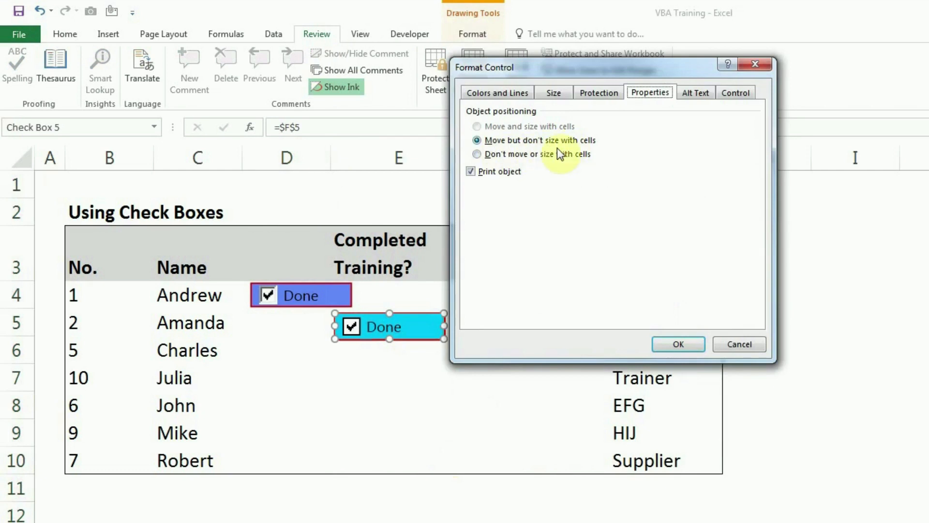
{"action": "left_click", "coordinate": [678, 344]}
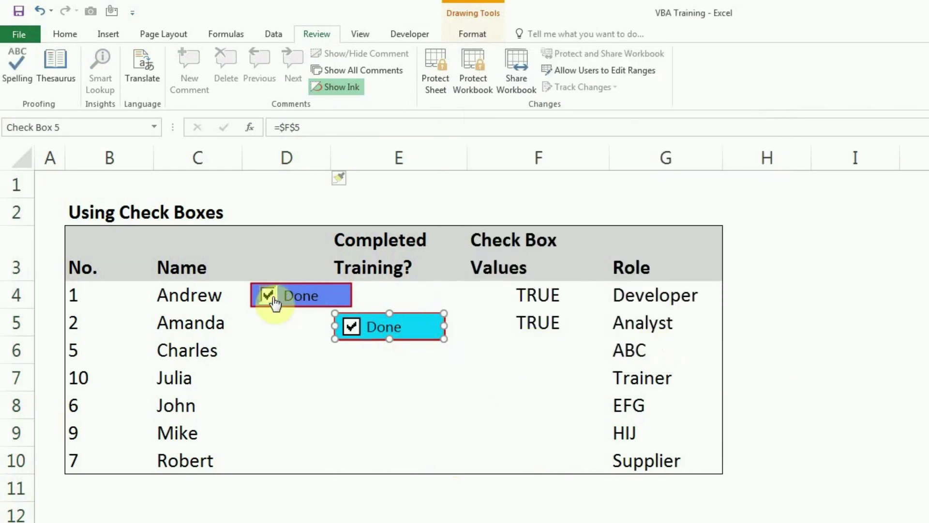
Widen column D and set Andrew's check box to 'Don't move or size with cells'
{"action": "right_click", "coordinate": [299, 295]}
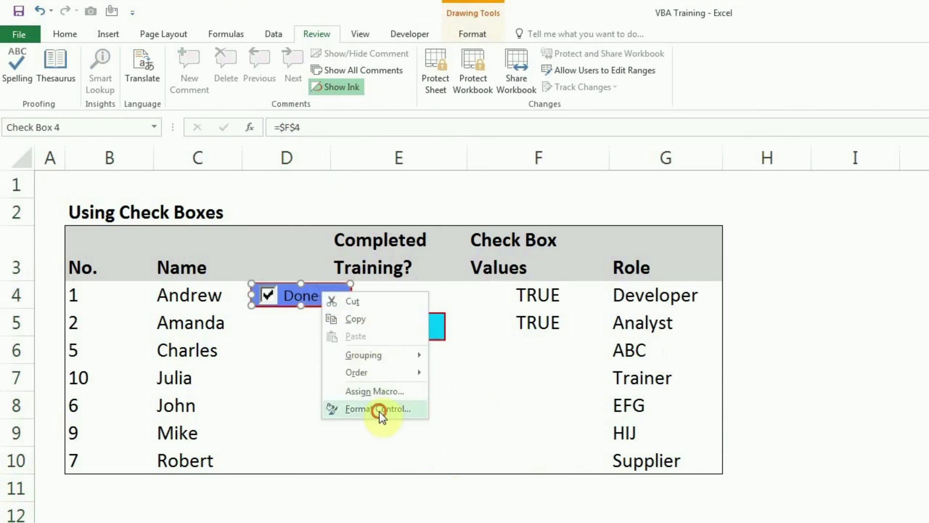
{"action": "left_click", "coordinate": [379, 409]}
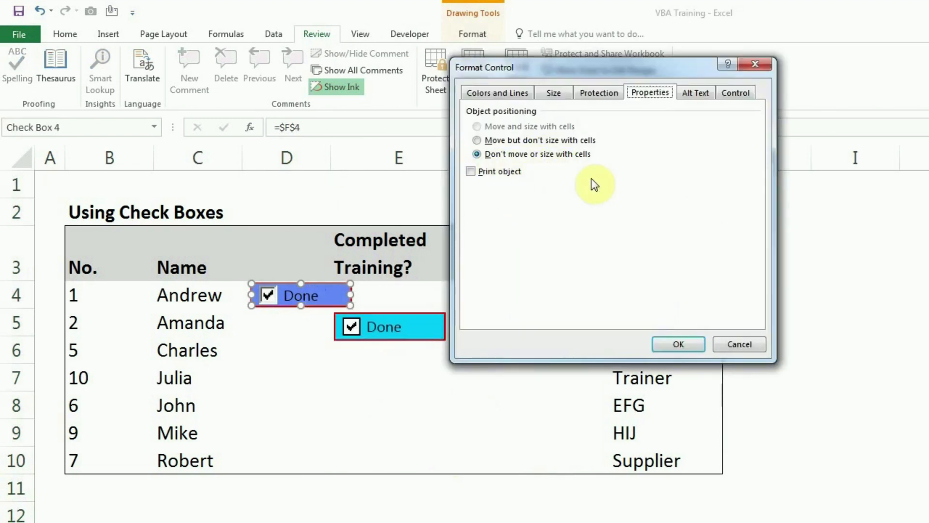
{"action": "mouse_move", "coordinate": [666, 288]}
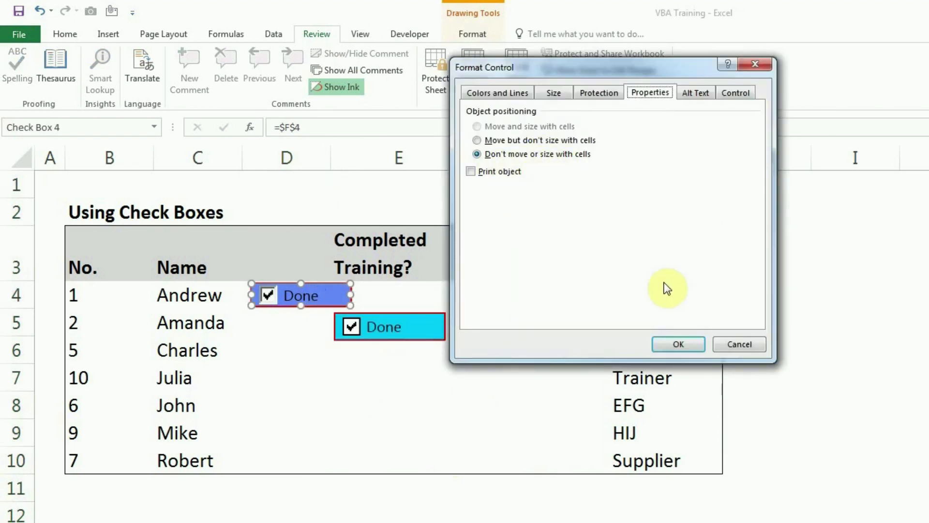
{"action": "left_click", "coordinate": [678, 345]}
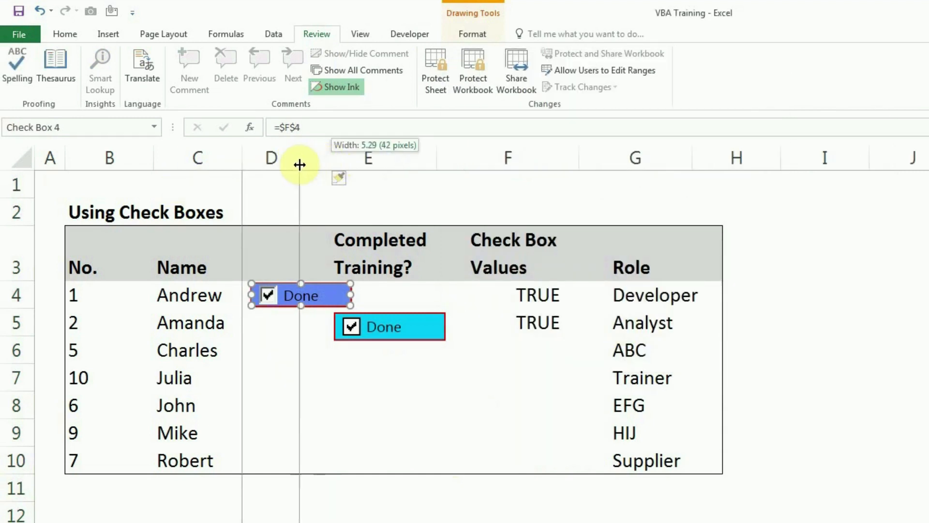
{"action": "left_click_drag", "start_coordinate": [299, 157], "coordinate": [344, 158]}
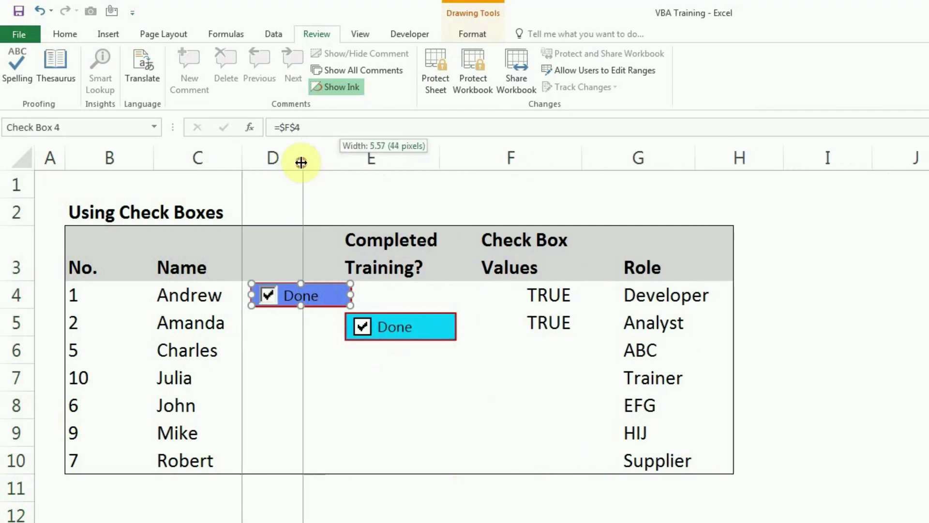
{"action": "left_click_drag", "start_coordinate": [301, 158], "coordinate": [340, 158]}
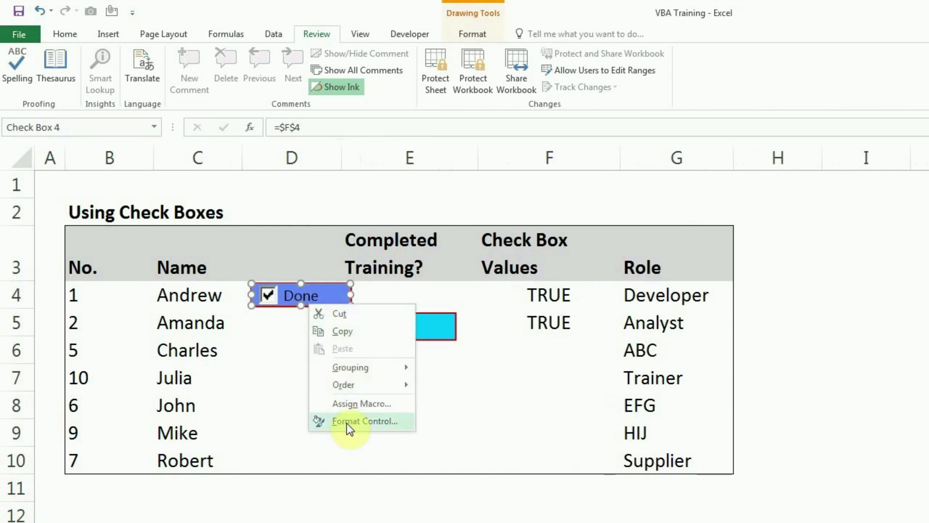
{"action": "left_click", "coordinate": [366, 421]}
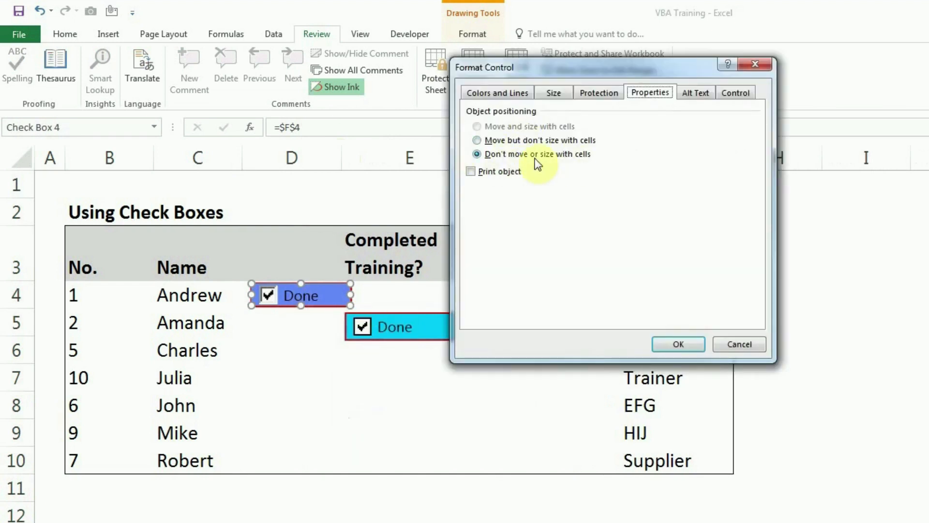
{"action": "left_click", "coordinate": [678, 344]}
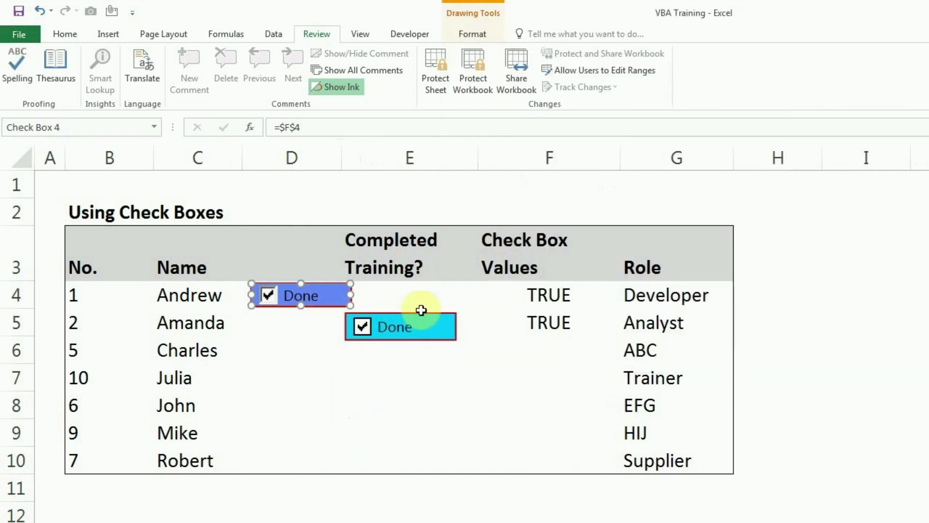
Drag column E's border to test the check boxes, then open Check Box 5's Format Control
{"action": "left_click_drag", "start_coordinate": [483, 158], "coordinate": [483, 158]}
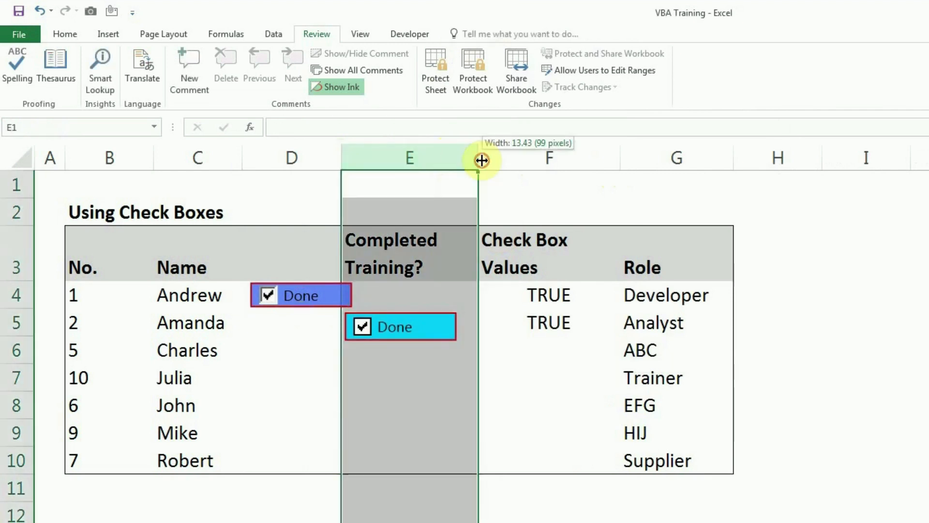
{"action": "left_click_drag", "start_coordinate": [482, 160], "coordinate": [435, 160]}
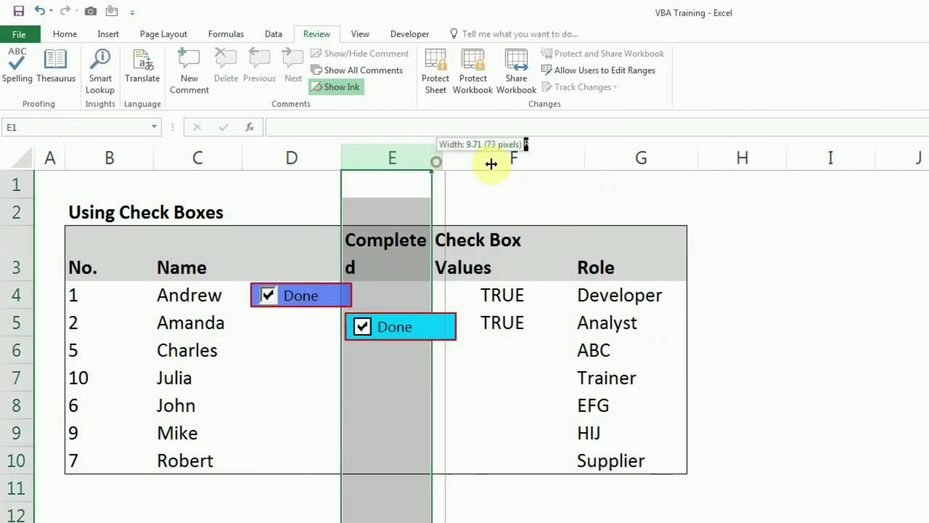
{"action": "right_click", "coordinate": [394, 326]}
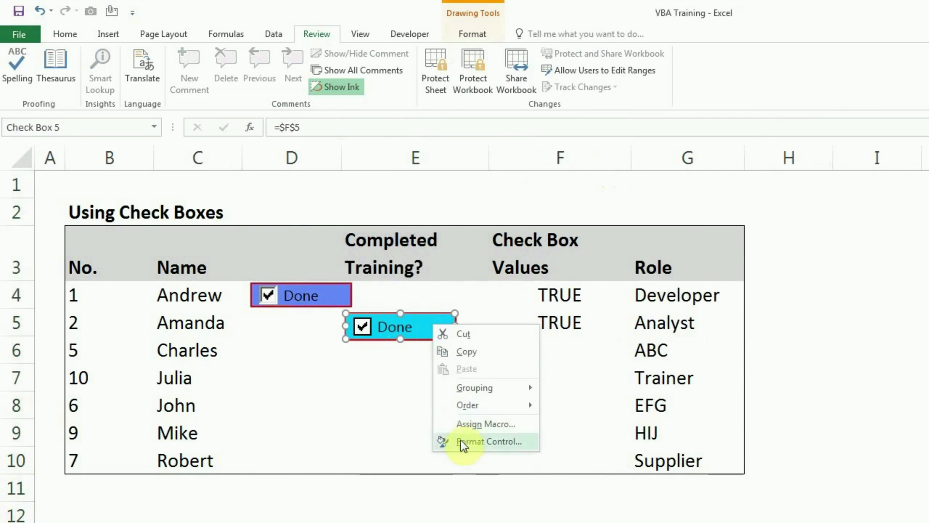
{"action": "left_click", "coordinate": [488, 442]}
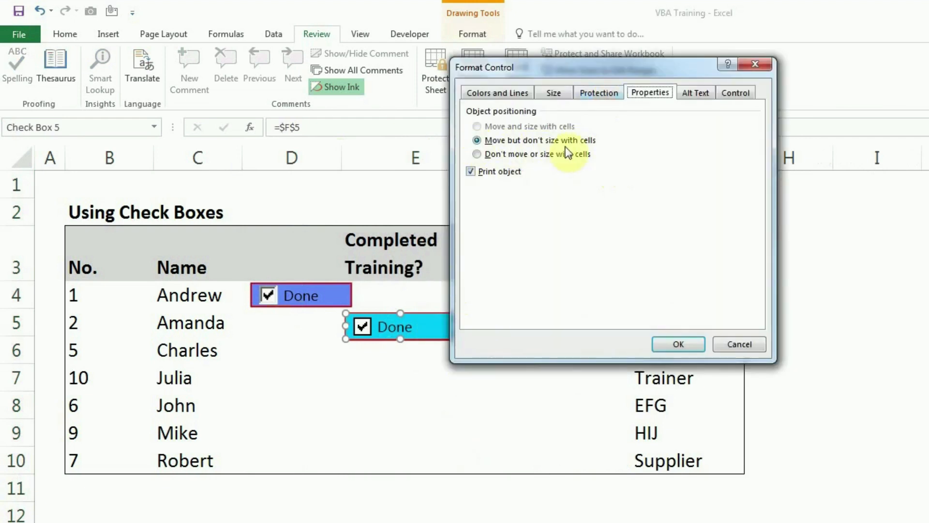
{"action": "mouse_move", "coordinate": [594, 156]}
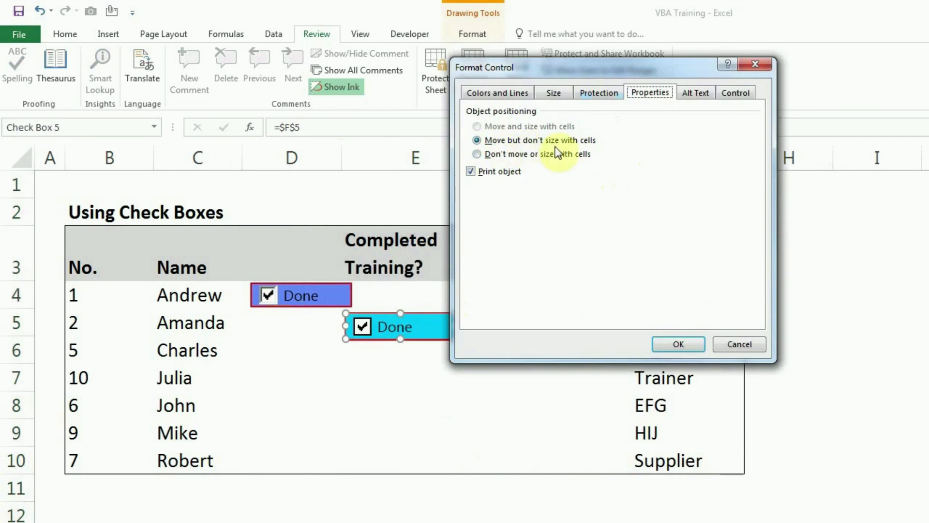
{"action": "mouse_move", "coordinate": [538, 137]}
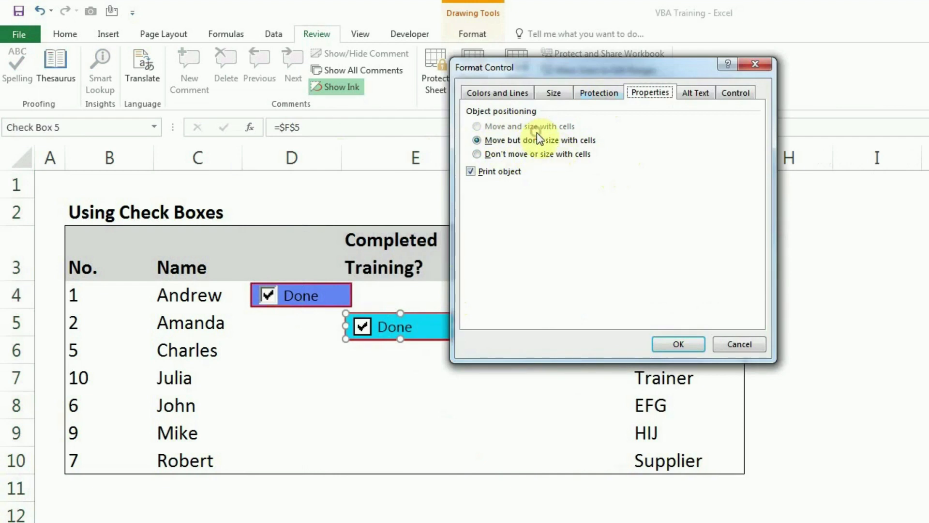
{"action": "mouse_move", "coordinate": [504, 137]}
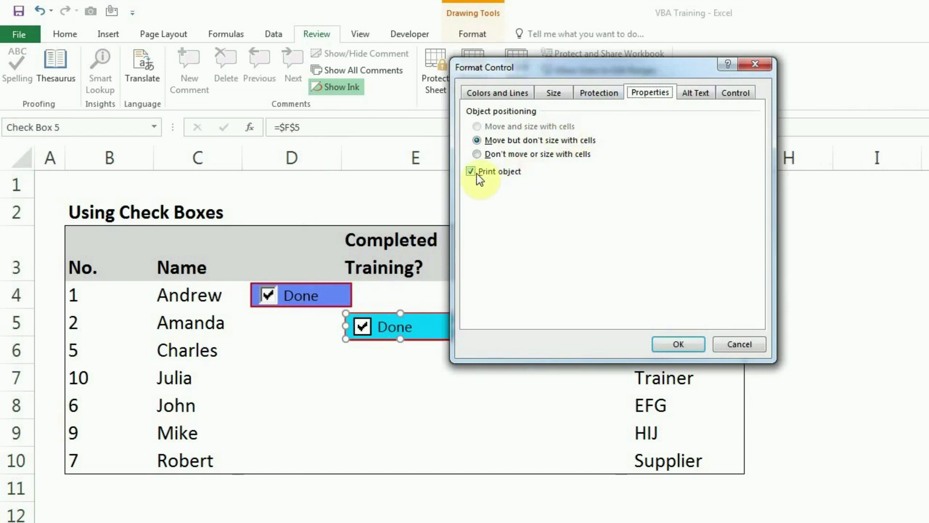
{"action": "left_click", "coordinate": [470, 171]}
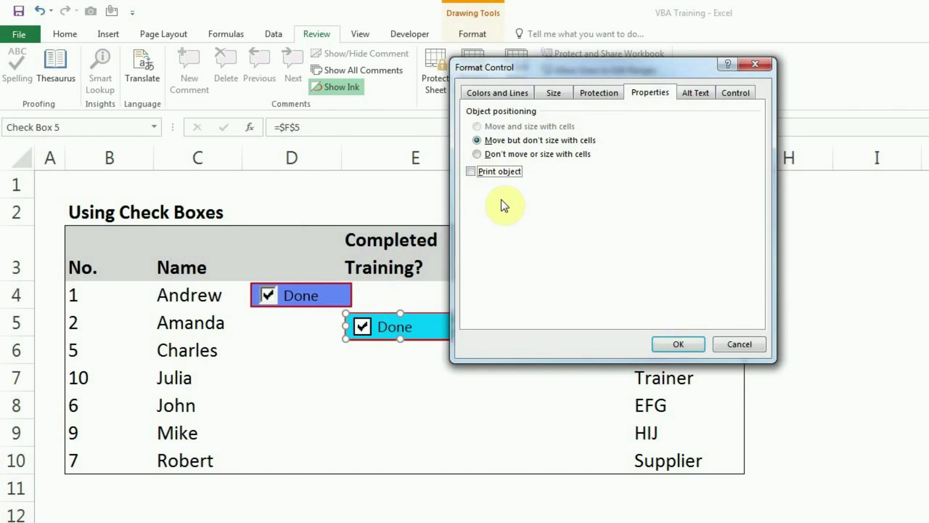
{"action": "left_click", "coordinate": [470, 171]}
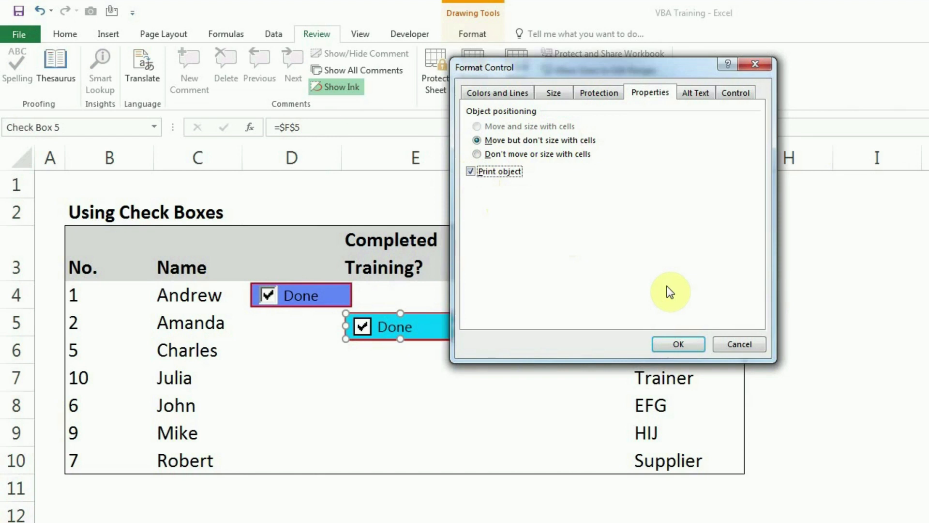
{"action": "mouse_move", "coordinate": [709, 96]}
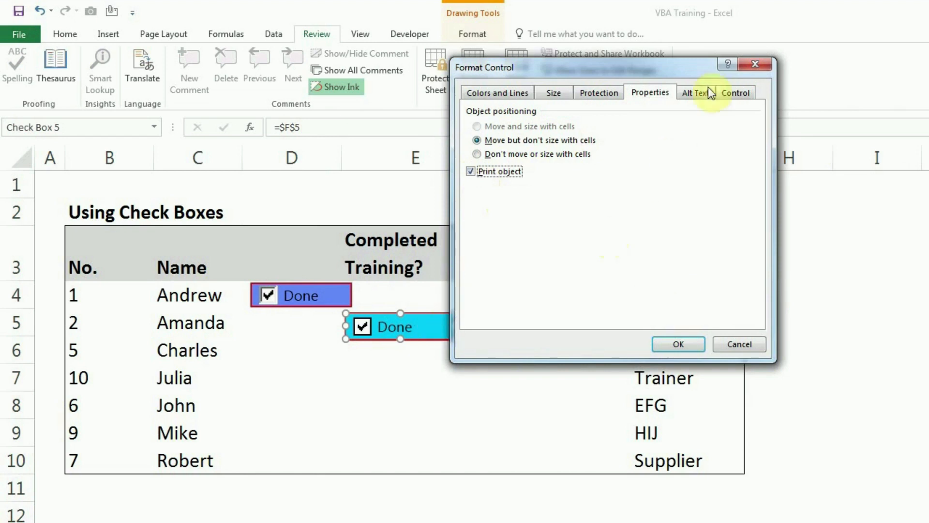
Display the Alt Text of Amanda's check box, which reads 'Done'
{"action": "left_click", "coordinate": [696, 92]}
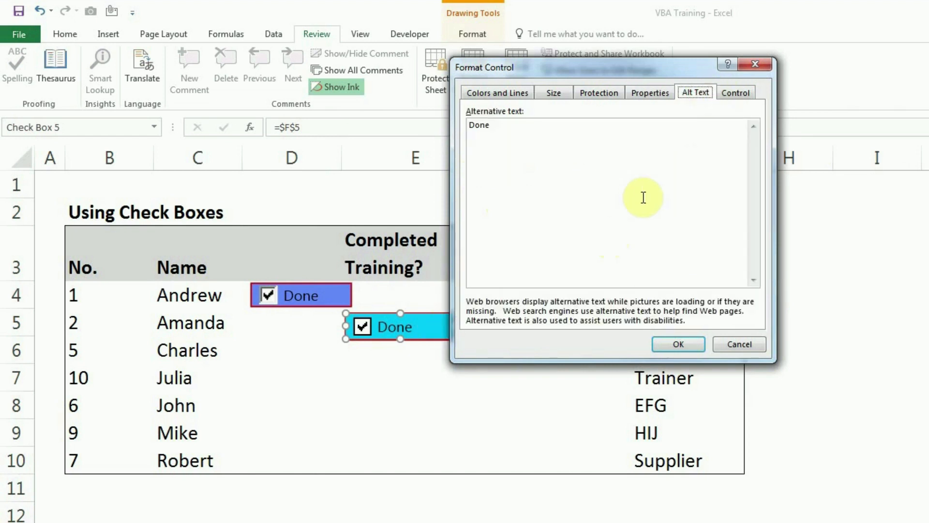
{"action": "mouse_move", "coordinate": [626, 190]}
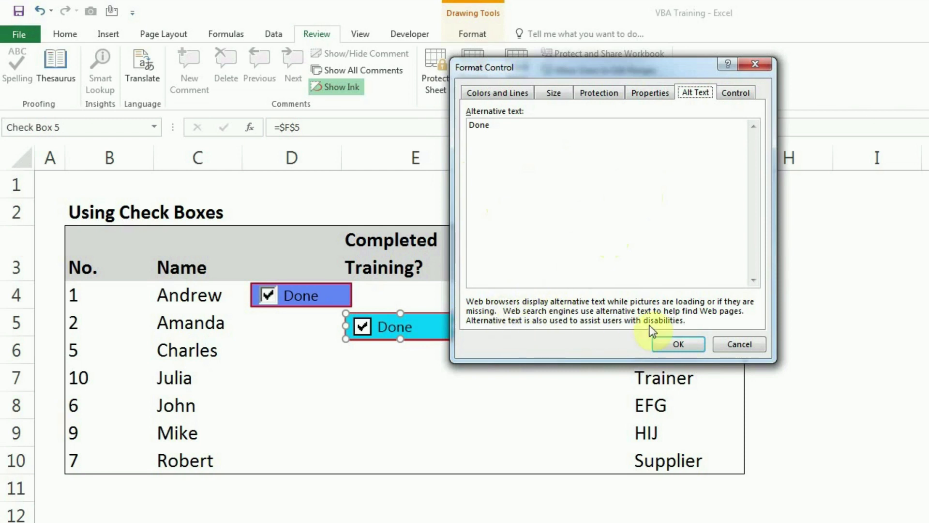
{"action": "mouse_move", "coordinate": [654, 327]}
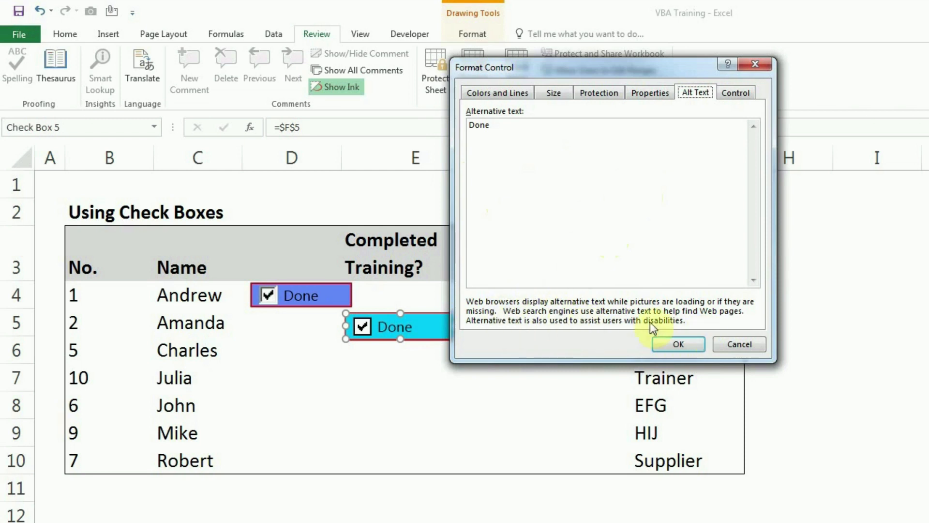
{"action": "mouse_move", "coordinate": [625, 158]}
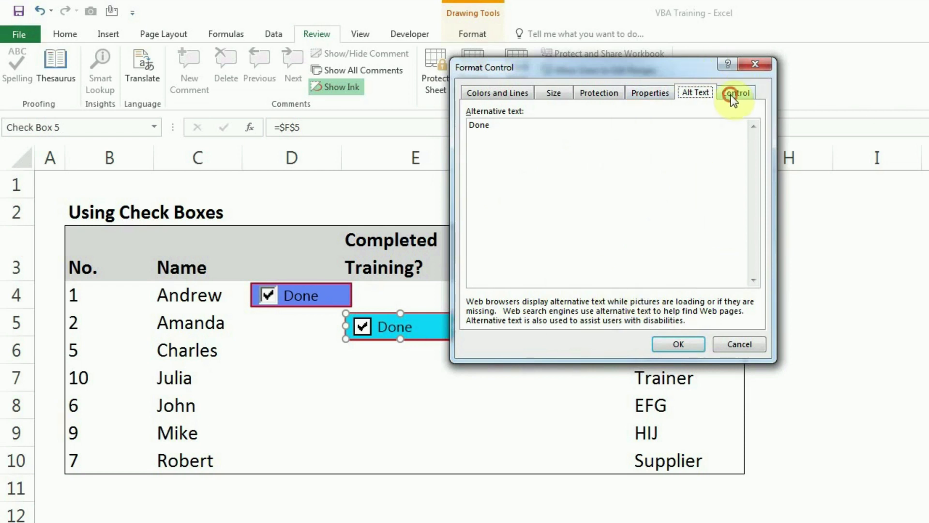
Change Amanda's check box value from Unchecked to Mixed on the Control tab
{"action": "left_click", "coordinate": [736, 92]}
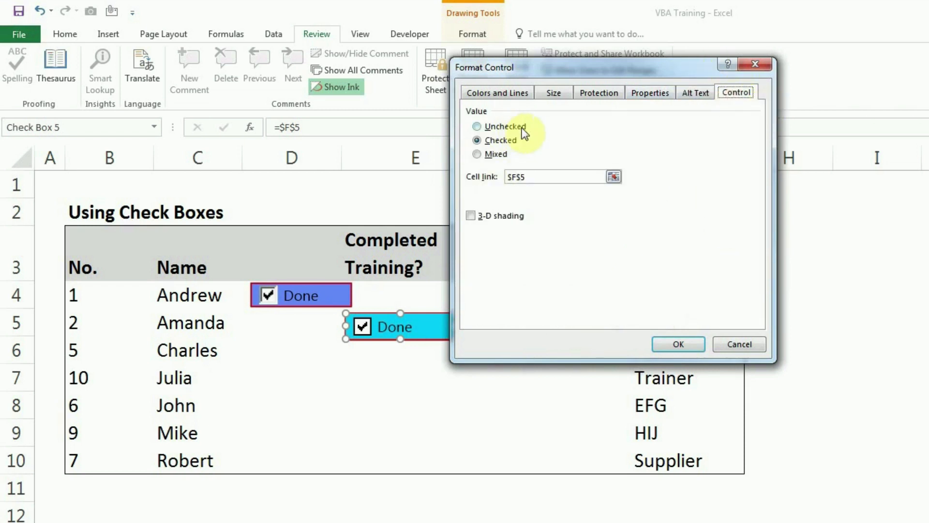
{"action": "mouse_move", "coordinate": [518, 144]}
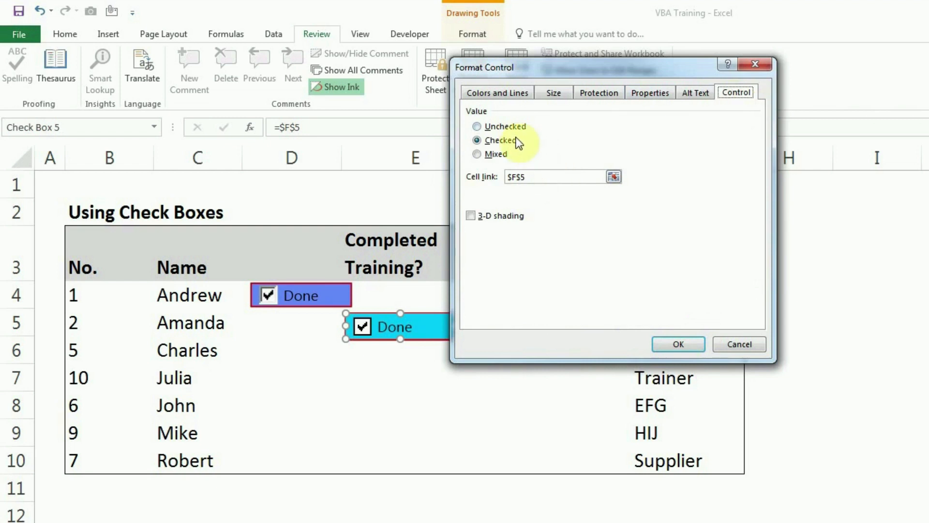
{"action": "left_click", "coordinate": [476, 126]}
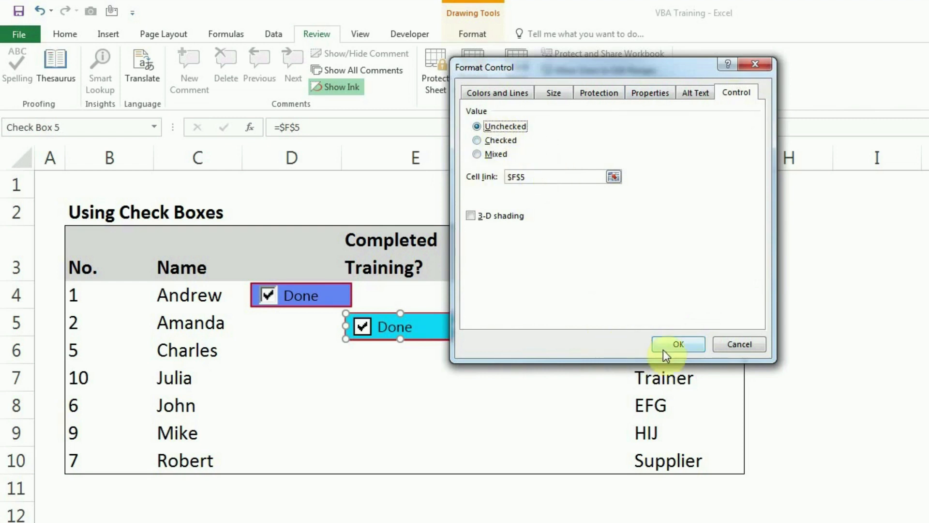
{"action": "left_click", "coordinate": [678, 344]}
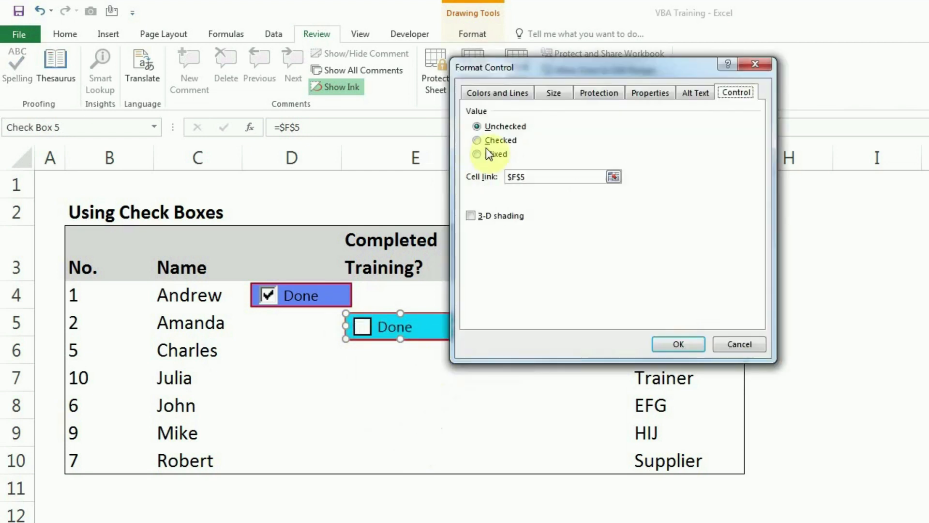
{"action": "left_click", "coordinate": [476, 154]}
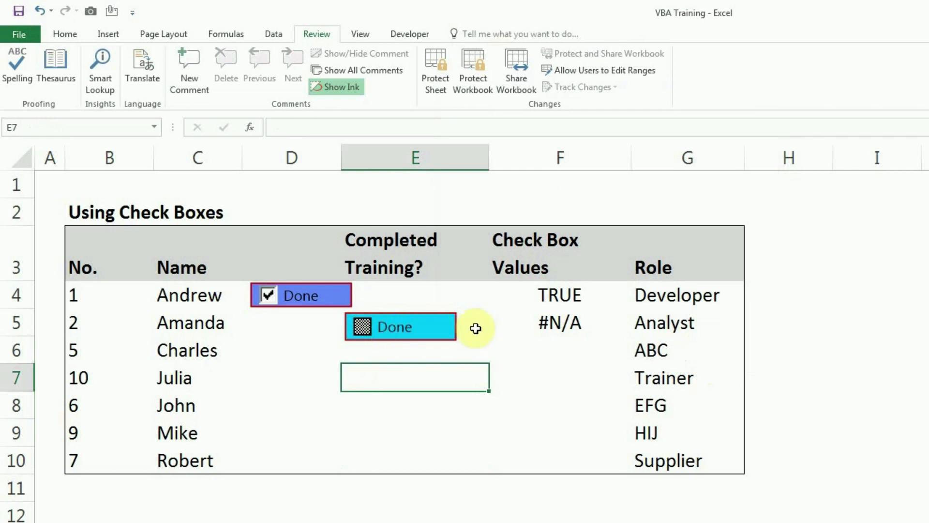
Check F5 shows #N/A, then tick the check box so F5 returns TRUE
{"action": "left_click", "coordinate": [560, 322]}
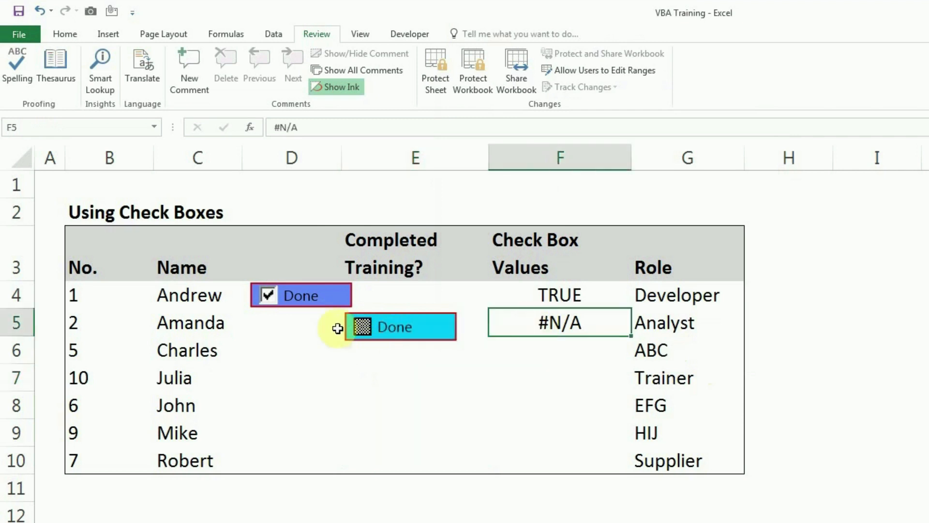
{"action": "left_click", "coordinate": [362, 327]}
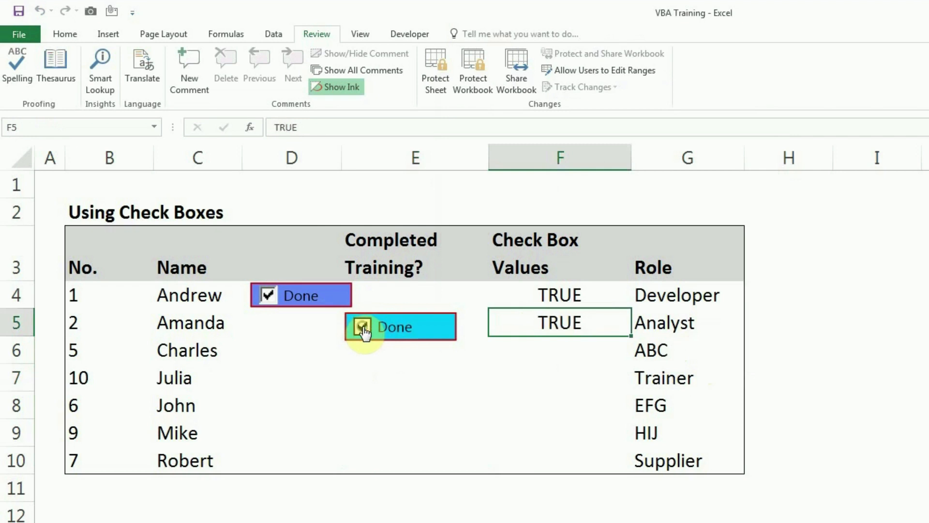
{"action": "left_click", "coordinate": [363, 326]}
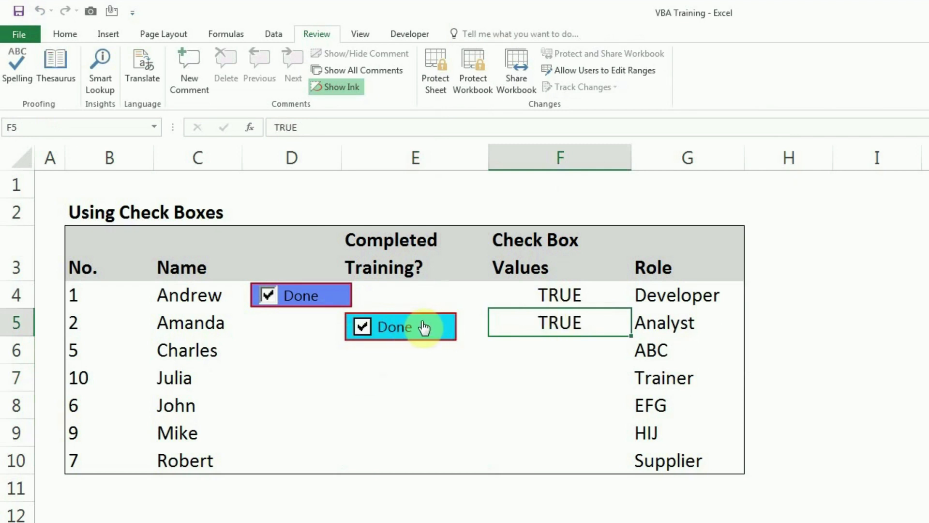
{"action": "right_click", "coordinate": [399, 326]}
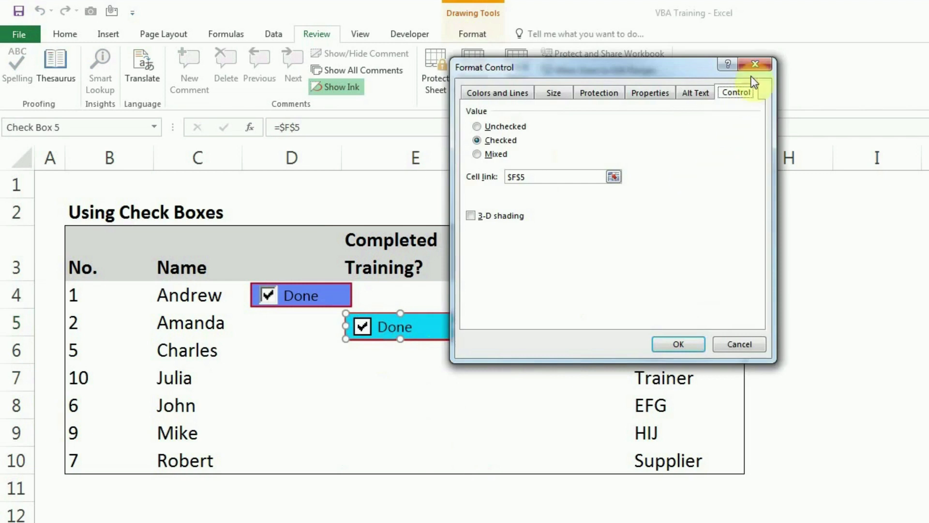
{"action": "mouse_move", "coordinate": [755, 66]}
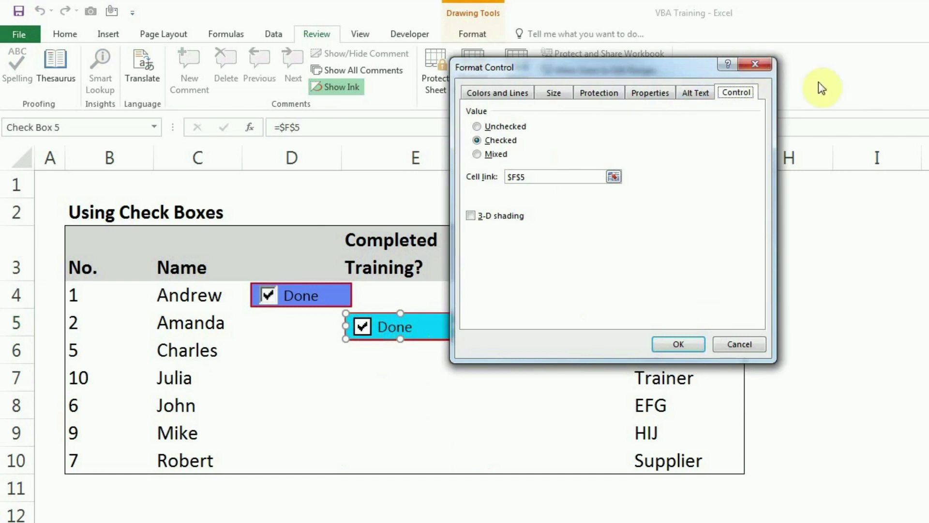
{"action": "left_click", "coordinate": [678, 345]}
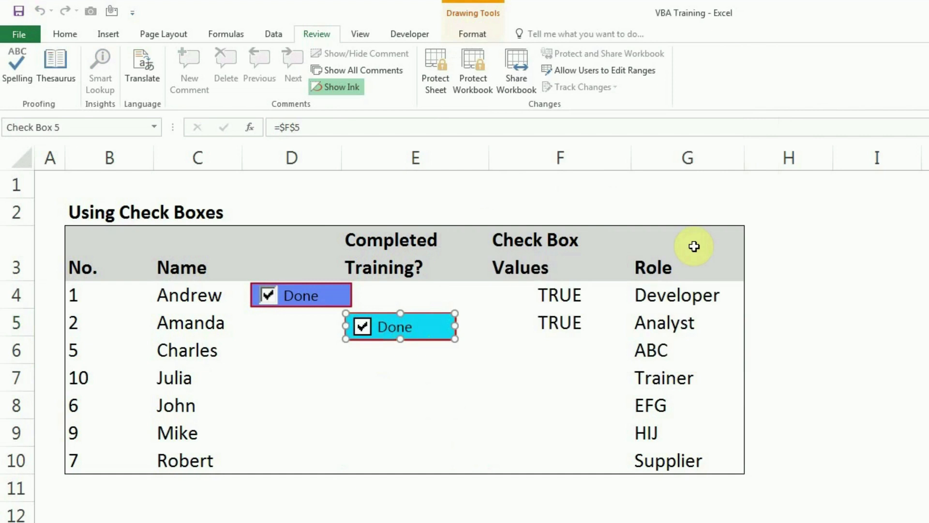
{"action": "mouse_move", "coordinate": [527, 355]}
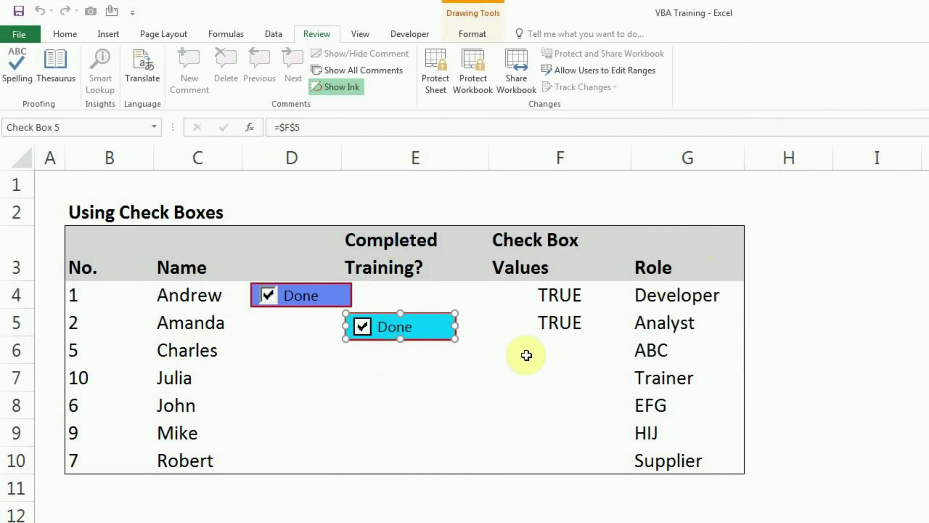